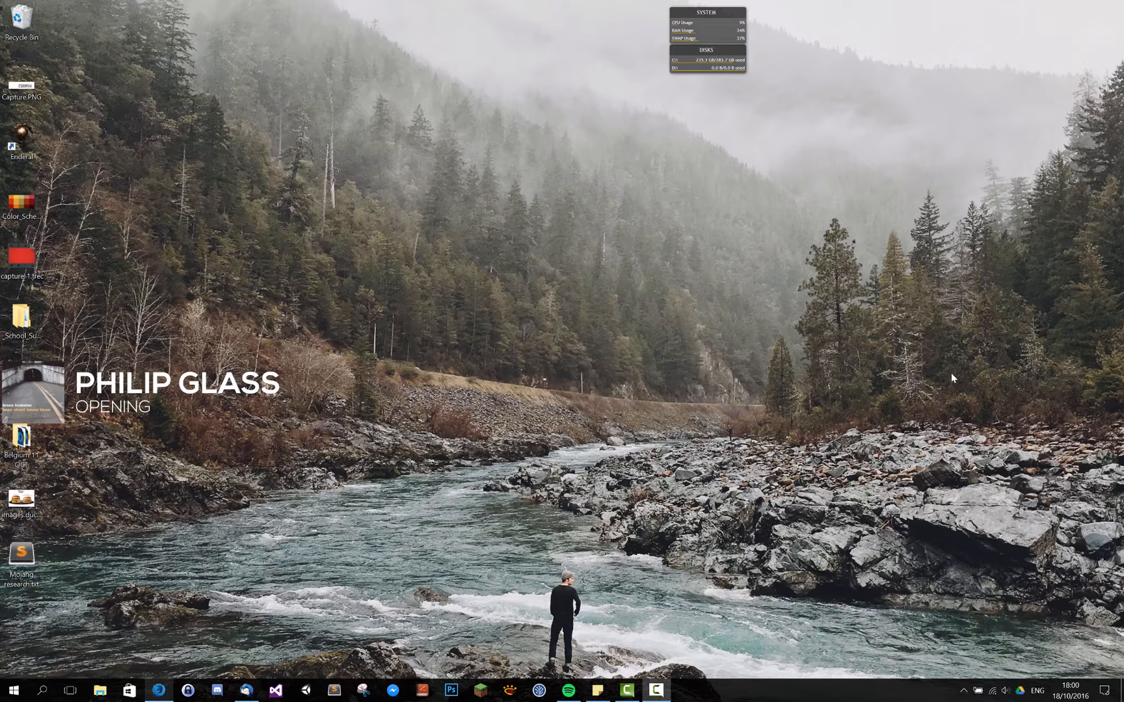
{"action": "mouse_move", "coordinate": [659, 447]}
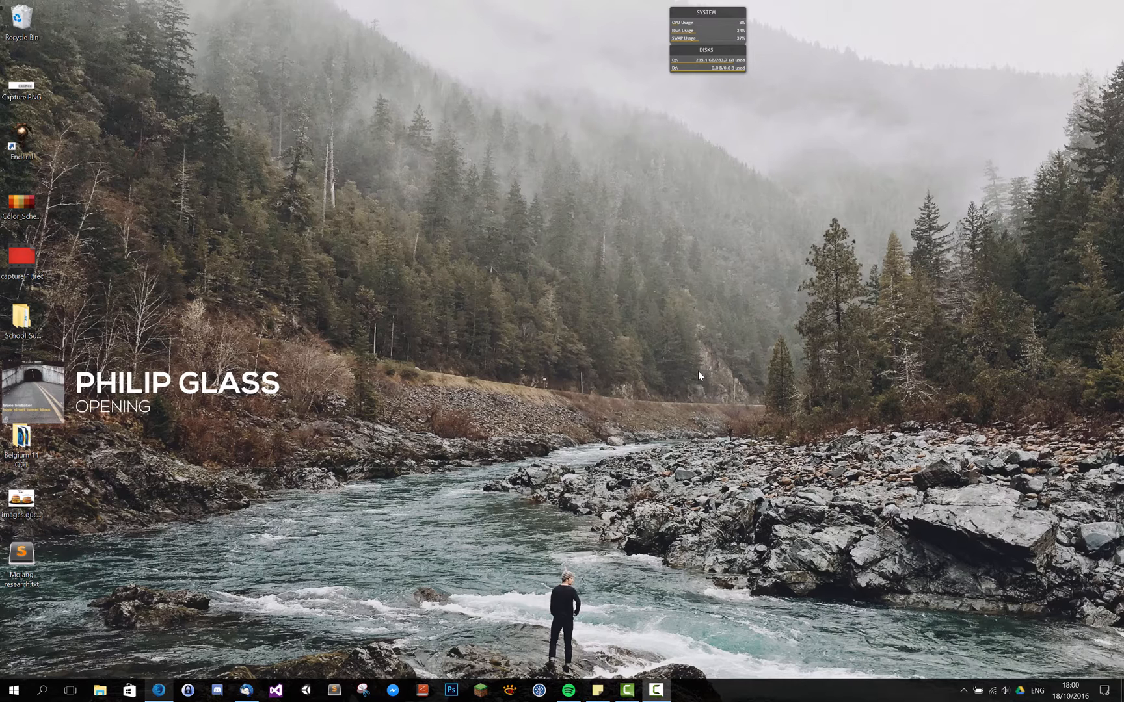
{"action": "mouse_move", "coordinate": [290, 532]}
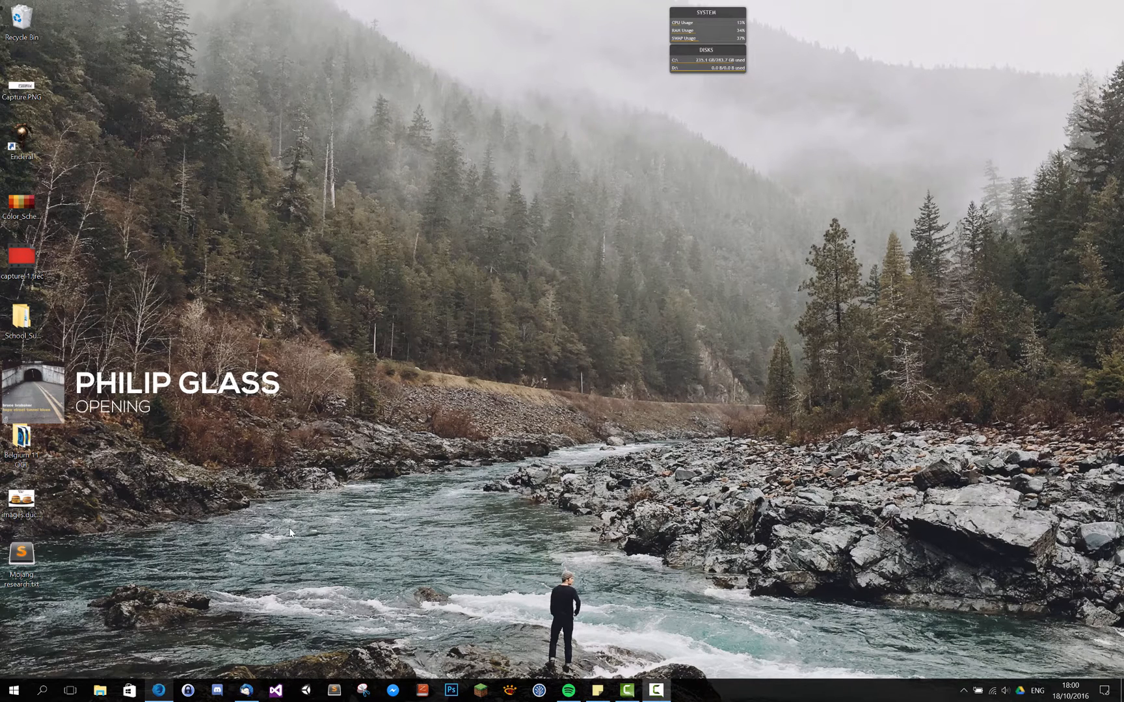
Step: Show the empty OneDrive folder in File Explorer alongside the failed command window
{"action": "left_click", "coordinate": [100, 690]}
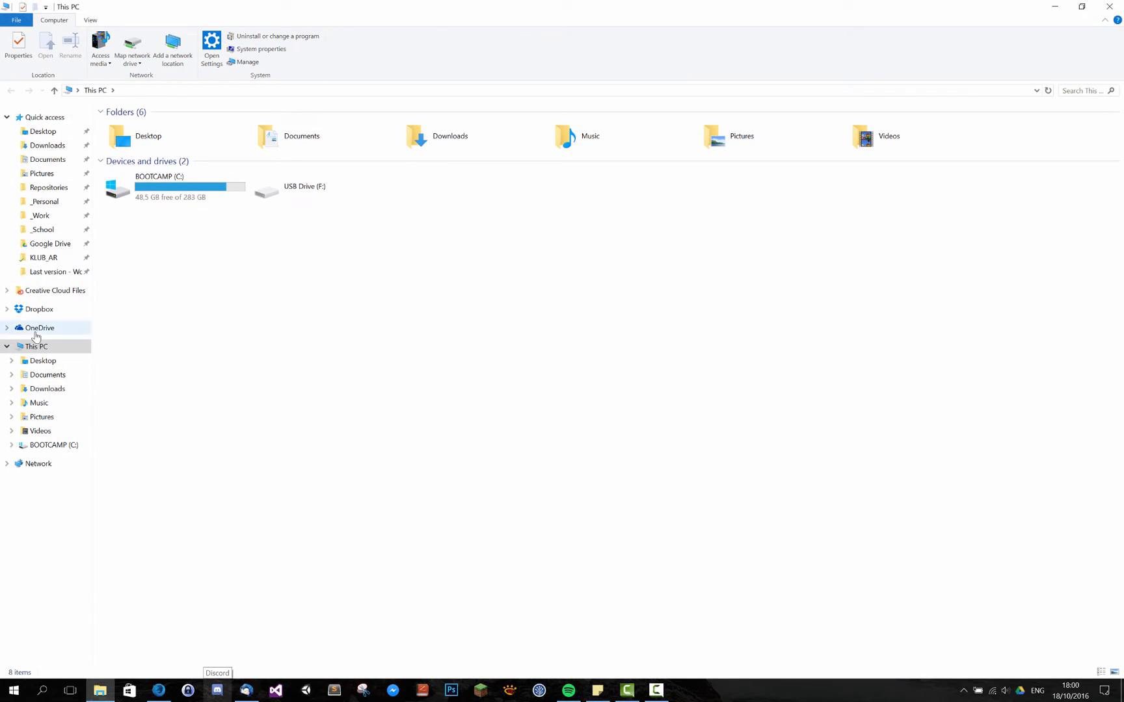
{"action": "left_click", "coordinate": [39, 328]}
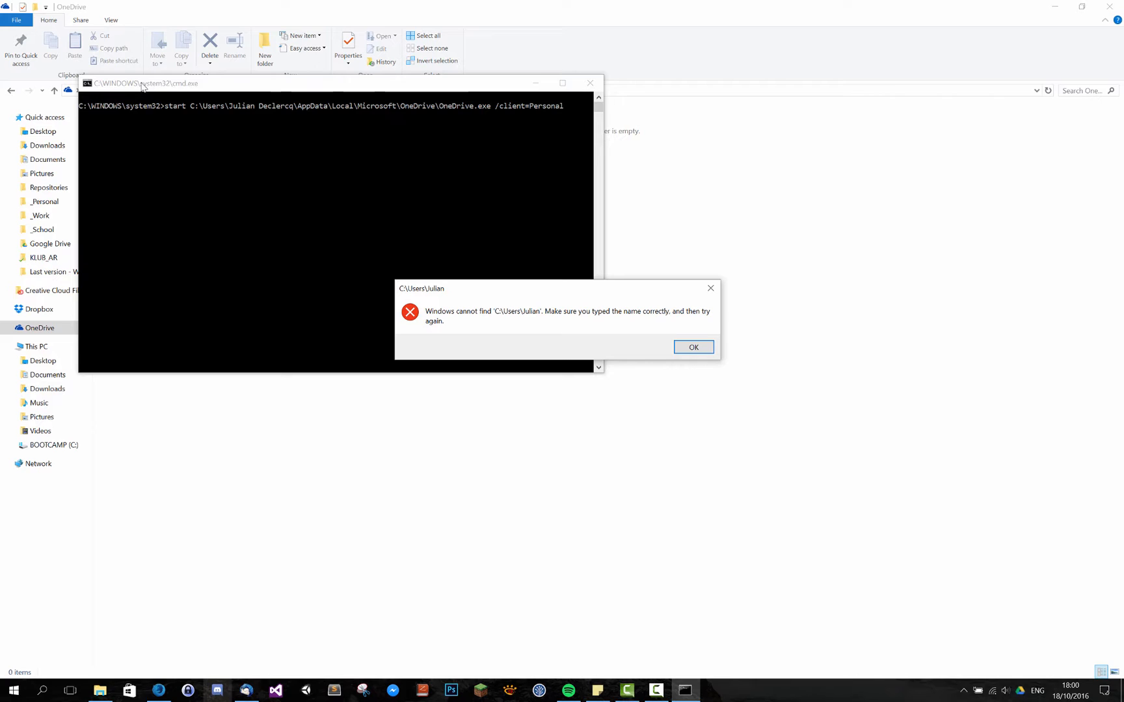
{"action": "mouse_move", "coordinate": [247, 109]}
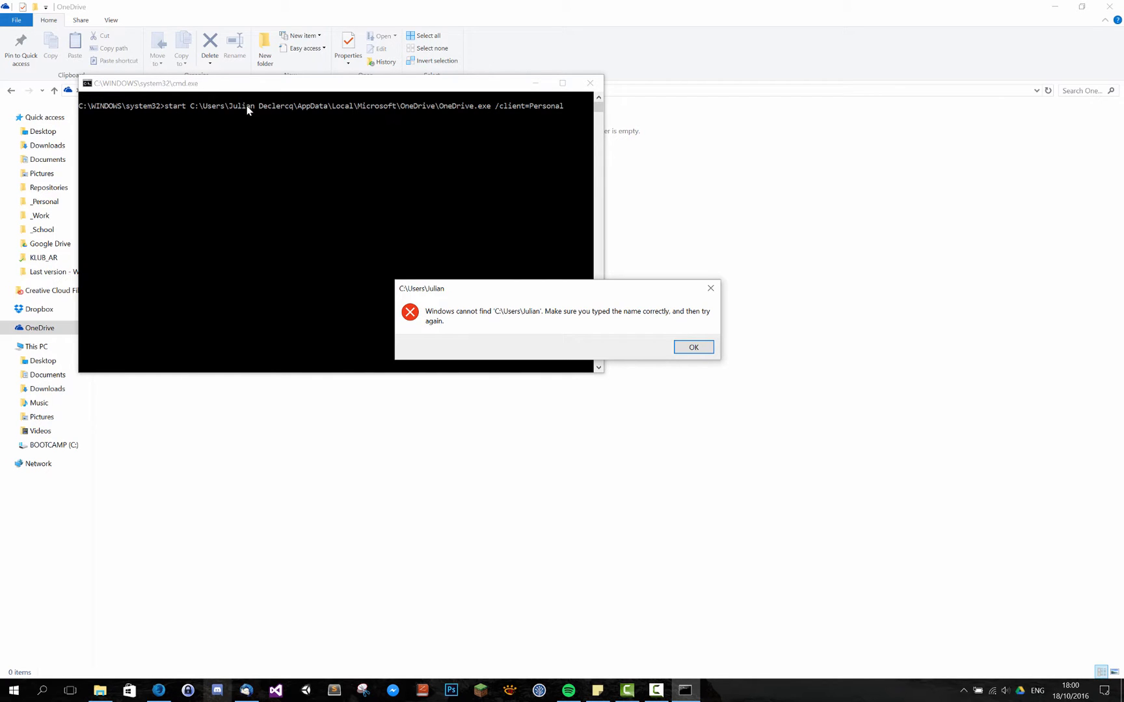
{"action": "mouse_move", "coordinate": [290, 114]}
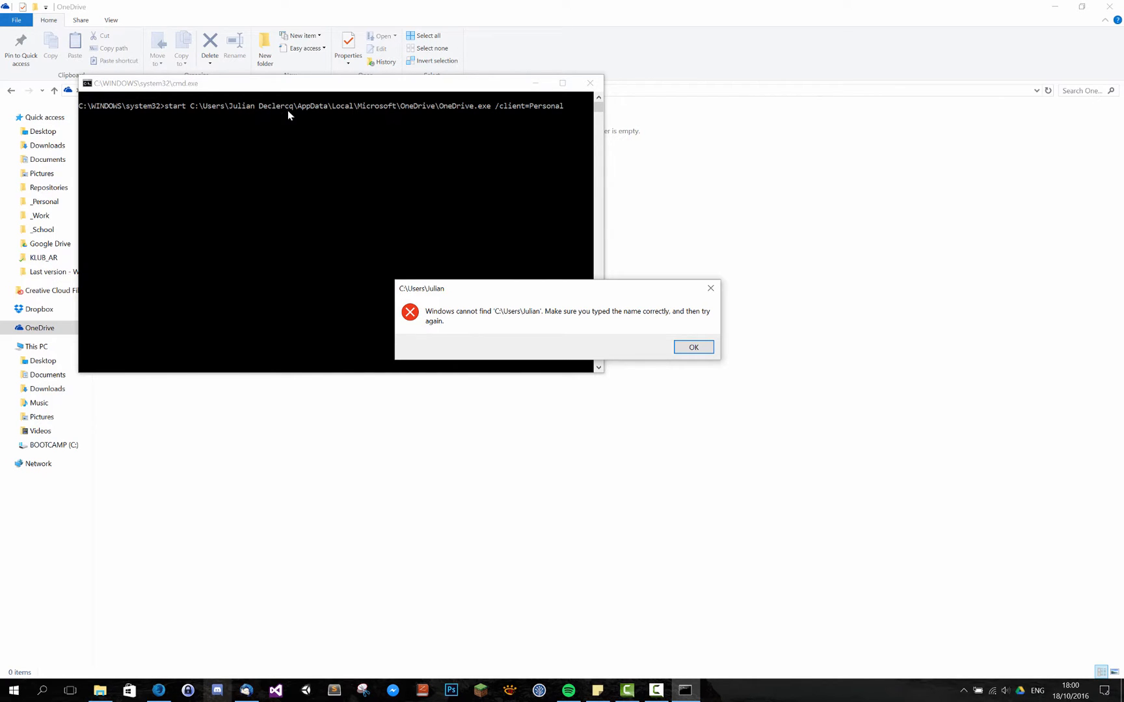
{"action": "mouse_move", "coordinate": [540, 319]}
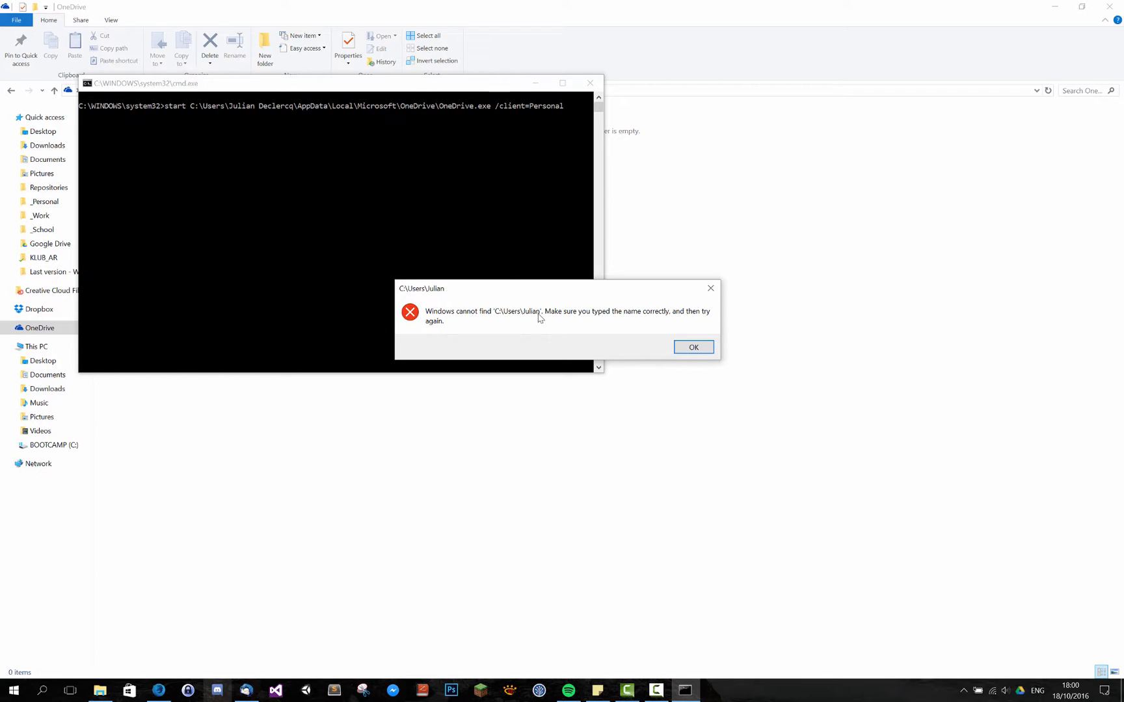
{"action": "mouse_move", "coordinate": [259, 118]}
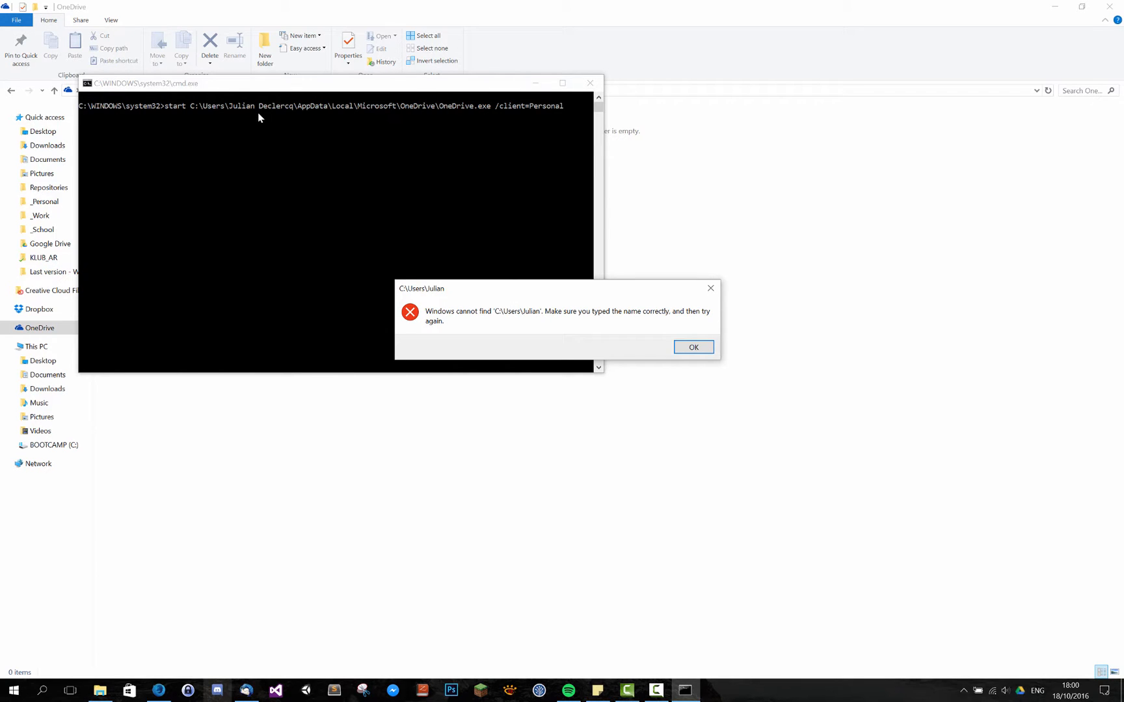
{"action": "mouse_move", "coordinate": [531, 265]}
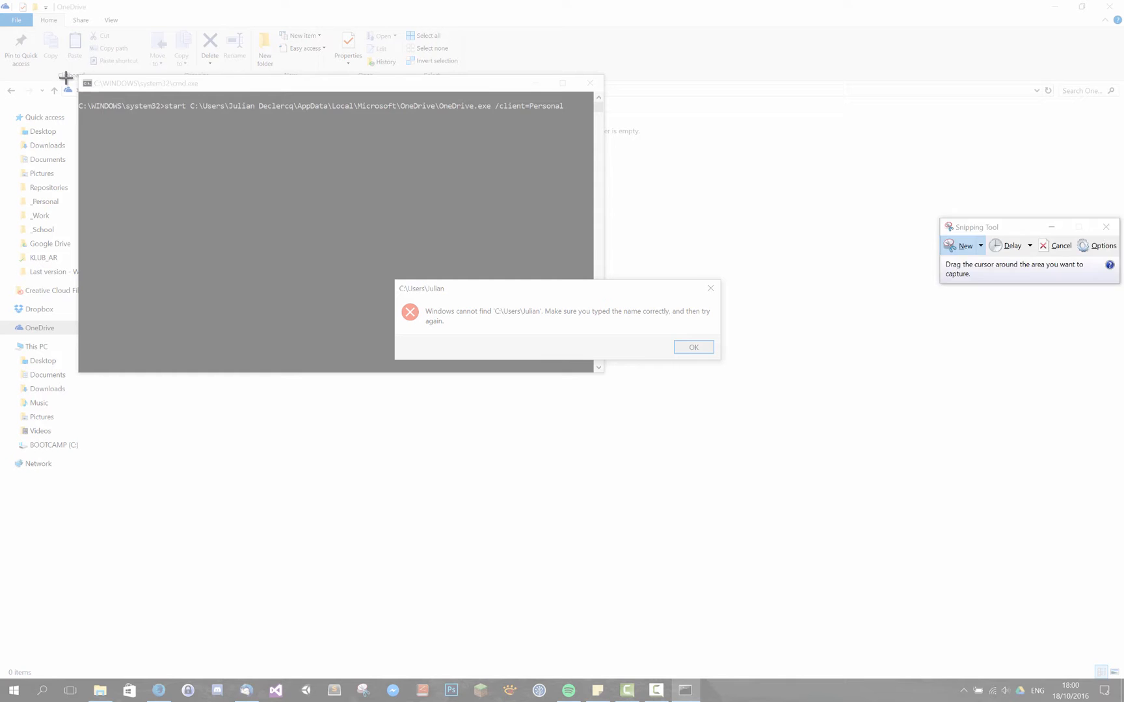
Step: Snip the failing OneDrive start command, then move to the BOOTCAMP (C:) drive
{"action": "left_click", "coordinate": [965, 244]}
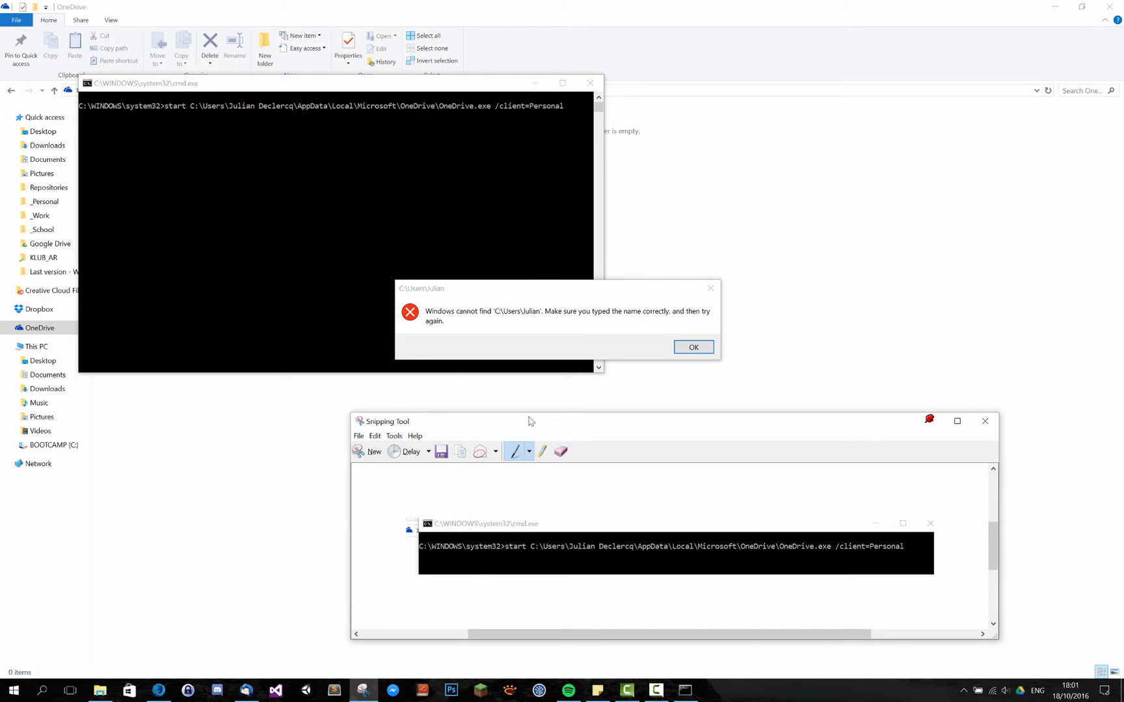
{"action": "left_click", "coordinate": [692, 347]}
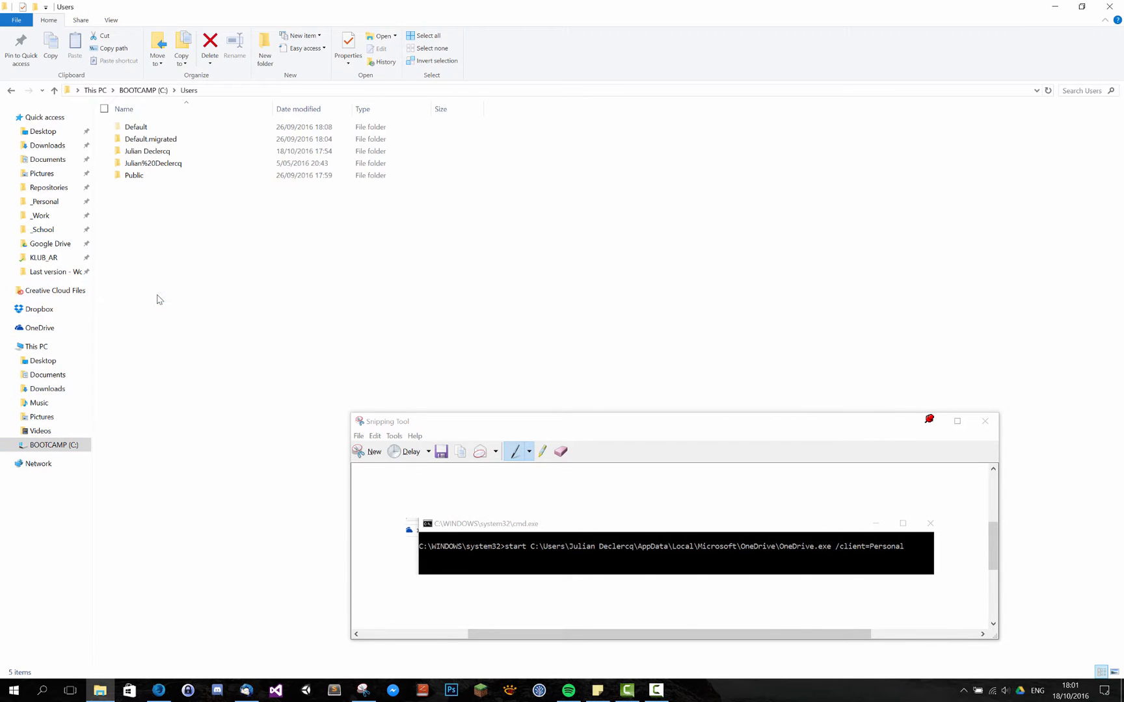
Step: Navigate through the user profile and Microsoft folders into the OneDrive program folder with OneDrive.exe
{"action": "double_click", "coordinate": [148, 151]}
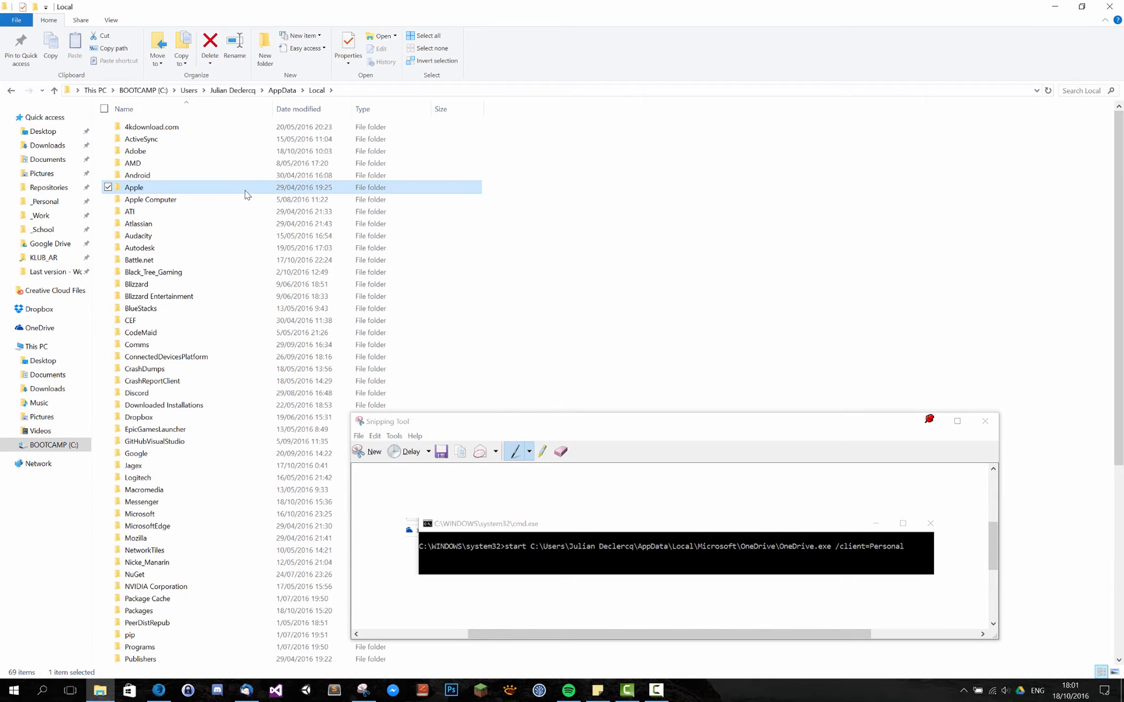
{"action": "left_click", "coordinate": [139, 514]}
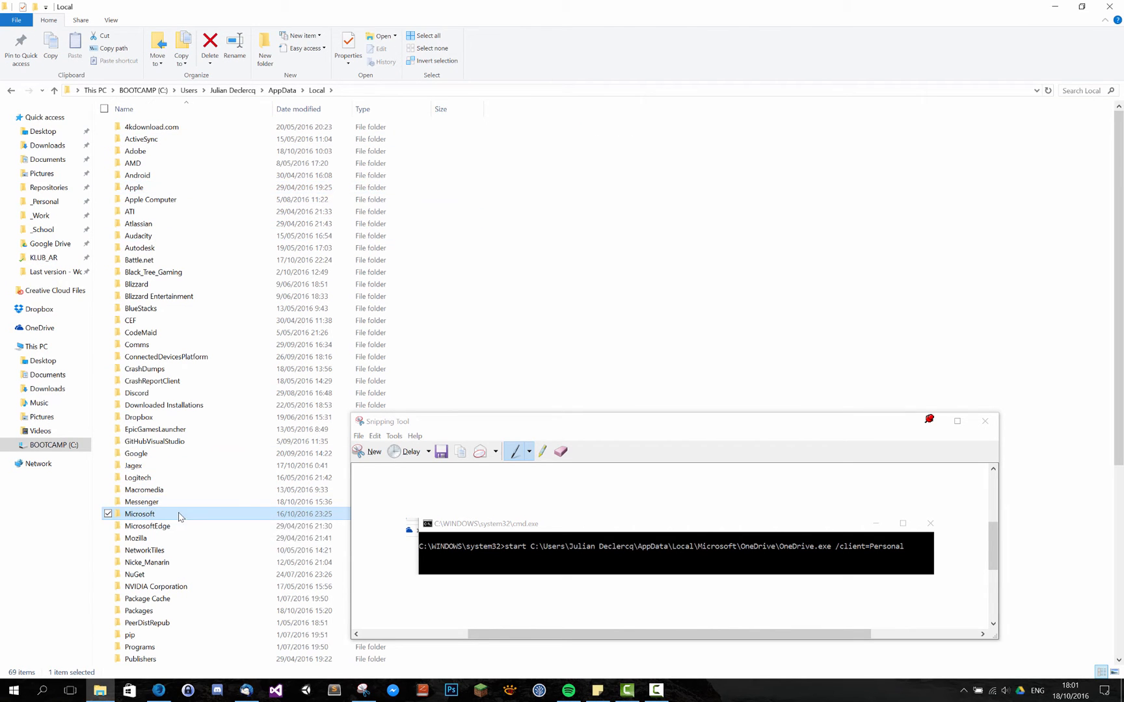
{"action": "double_click", "coordinate": [139, 514]}
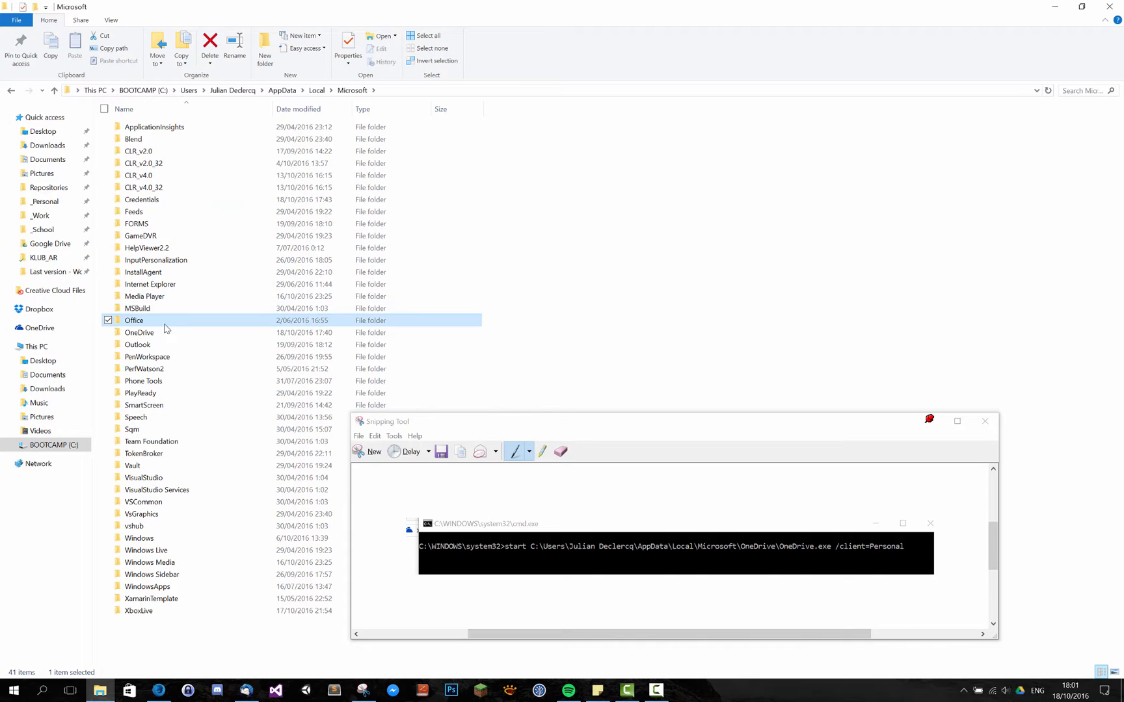
{"action": "double_click", "coordinate": [139, 331]}
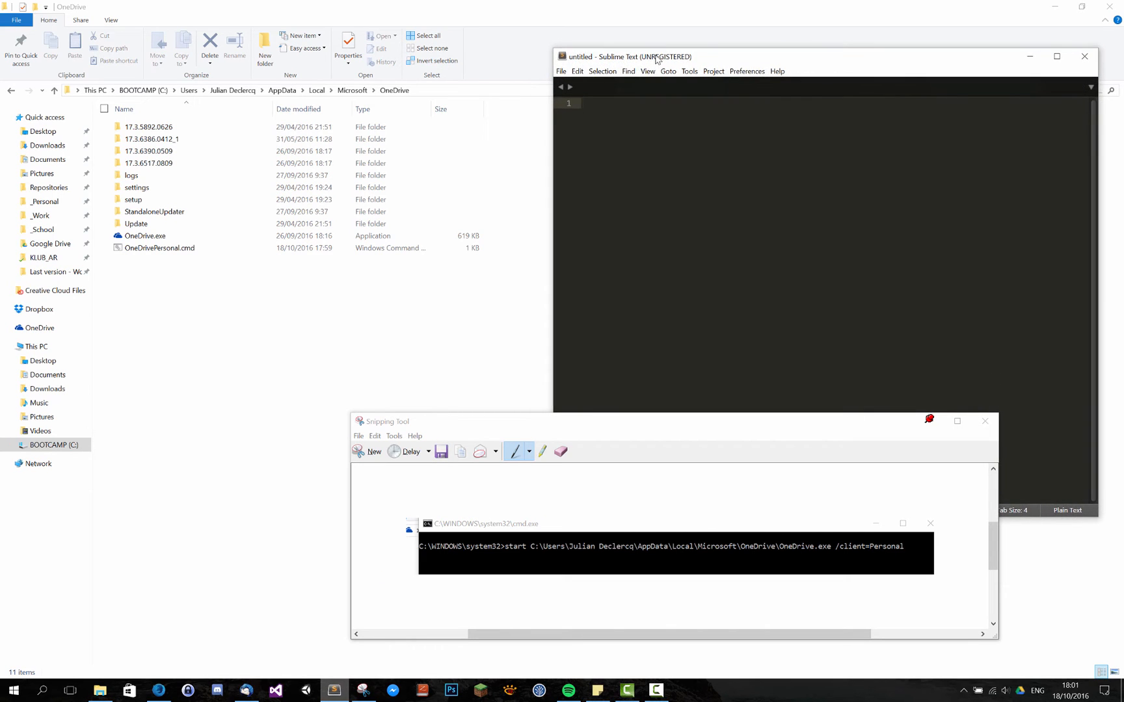
Step: Write the full C:\Users\Julian Declercq\AppData\Local\Microsoft\OneDrive\OneDrive.exe path in Sublime Text
{"action": "type", "text": "C:\\Users\\Julian Declercq\\AppData\\Local\\Microsoft\\OneDrive"}
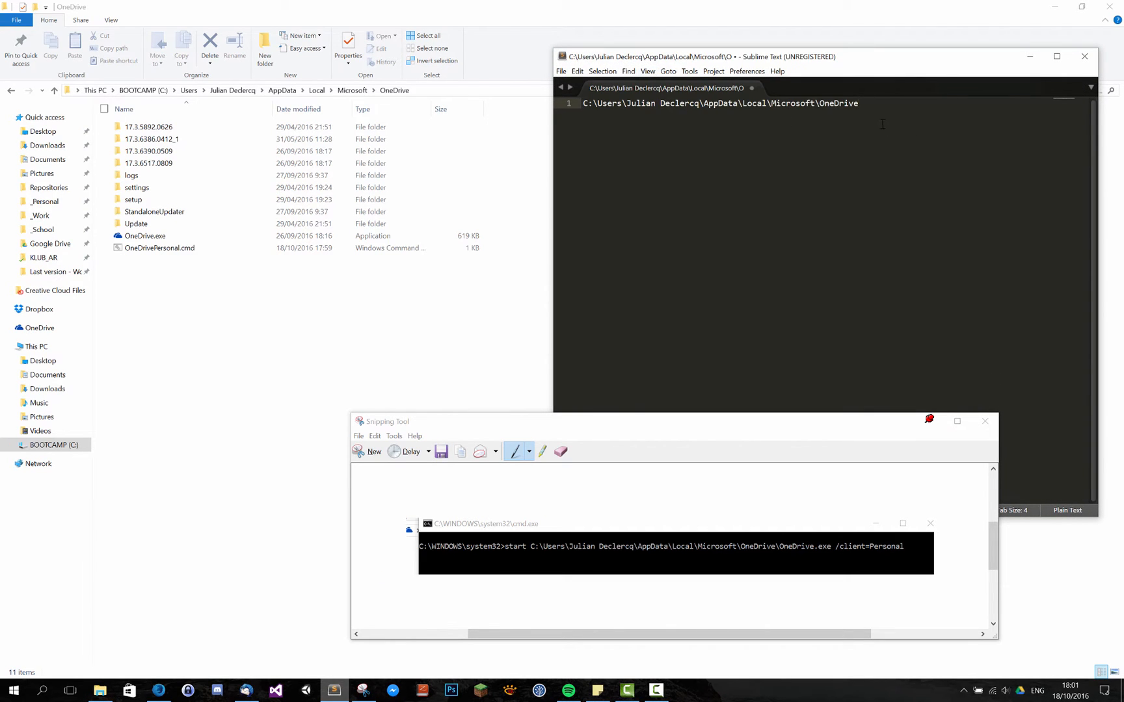
{"action": "type", "text": "\\OneDrive.exe"}
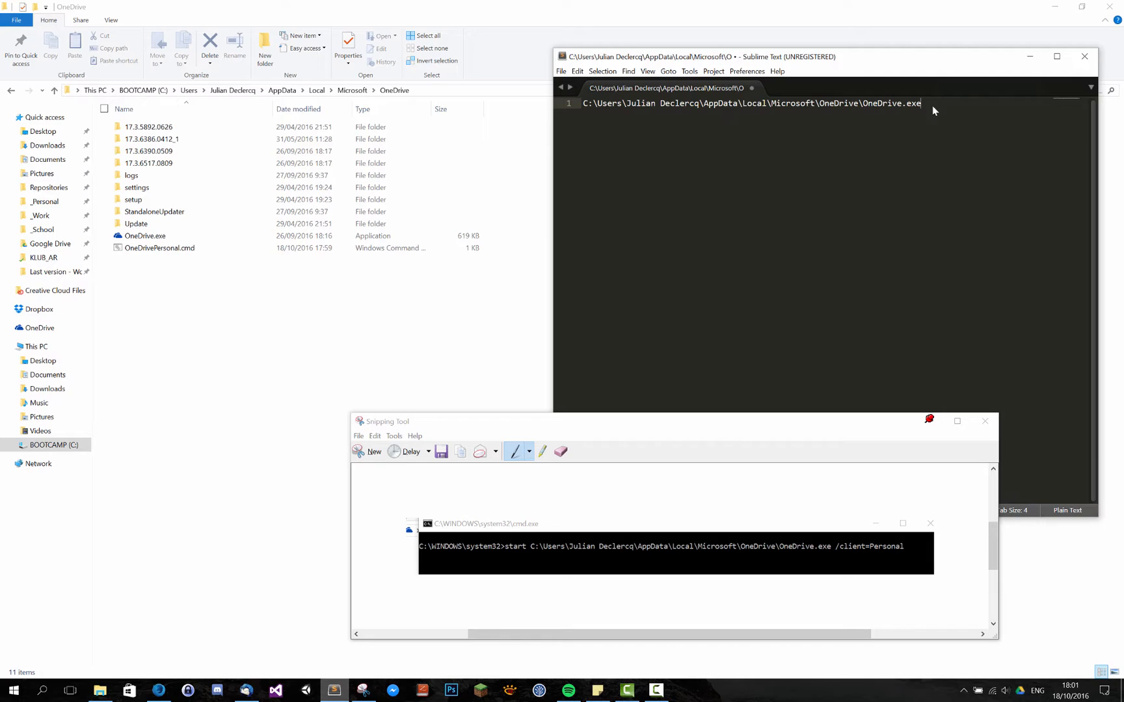
{"action": "mouse_move", "coordinate": [207, 328]}
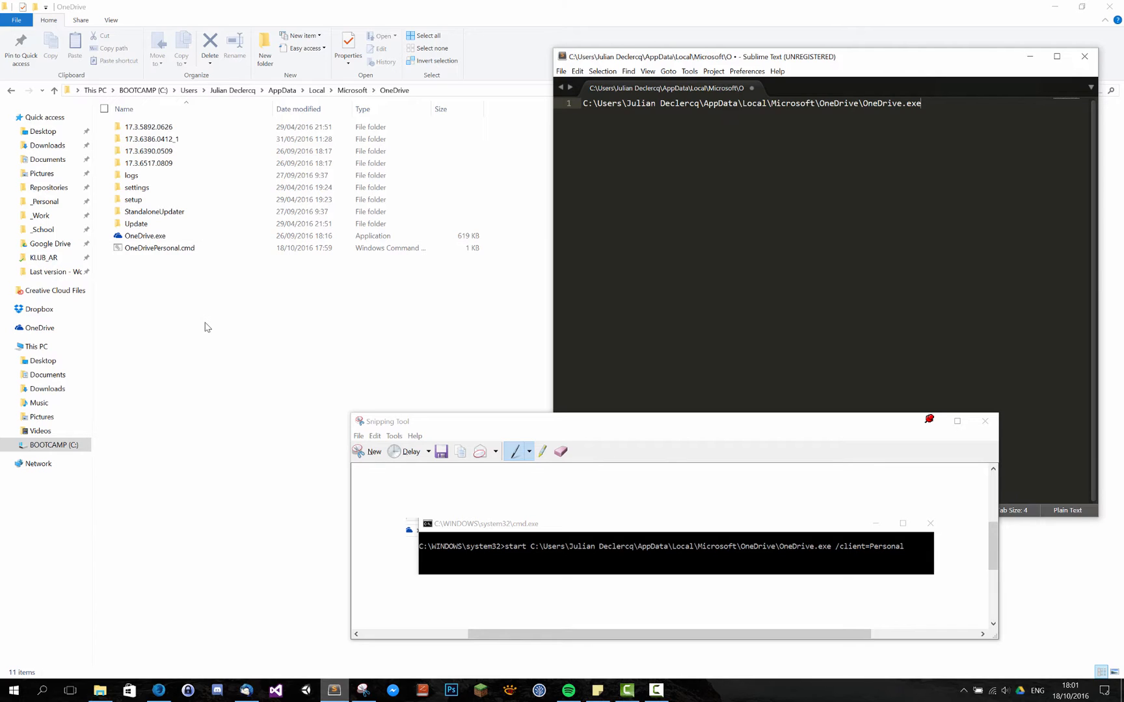
{"action": "mouse_move", "coordinate": [201, 323]}
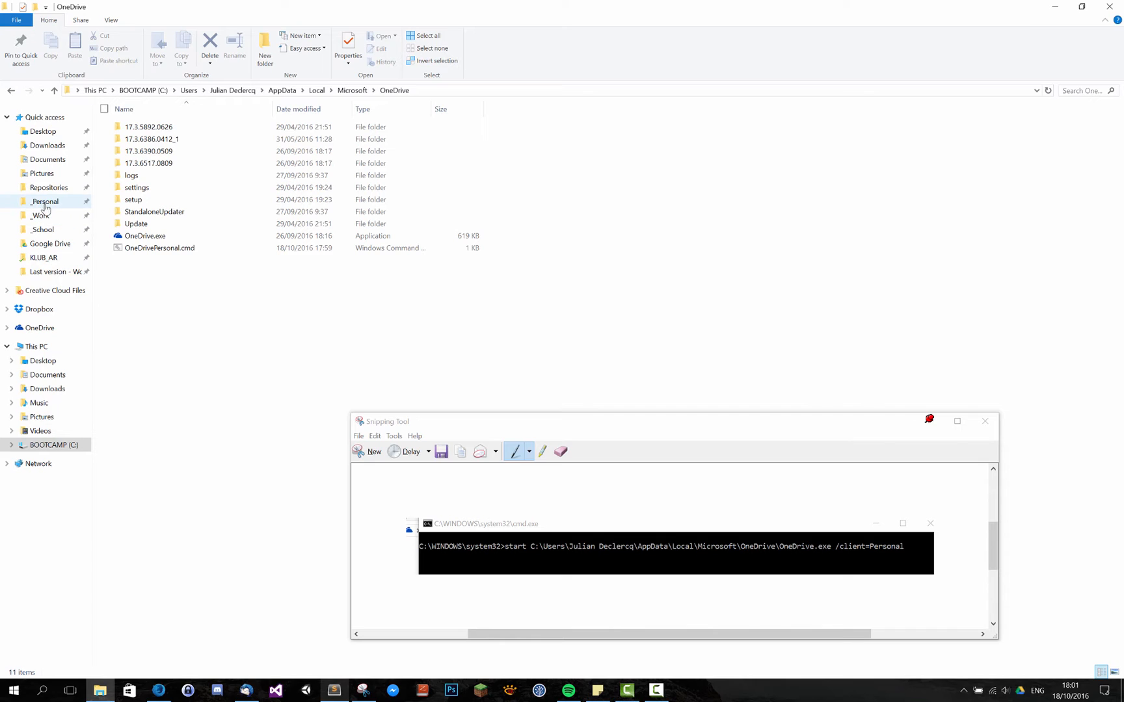
Step: Go into the _Personal folder and bring up its new-item choices
{"action": "left_click", "coordinate": [46, 202]}
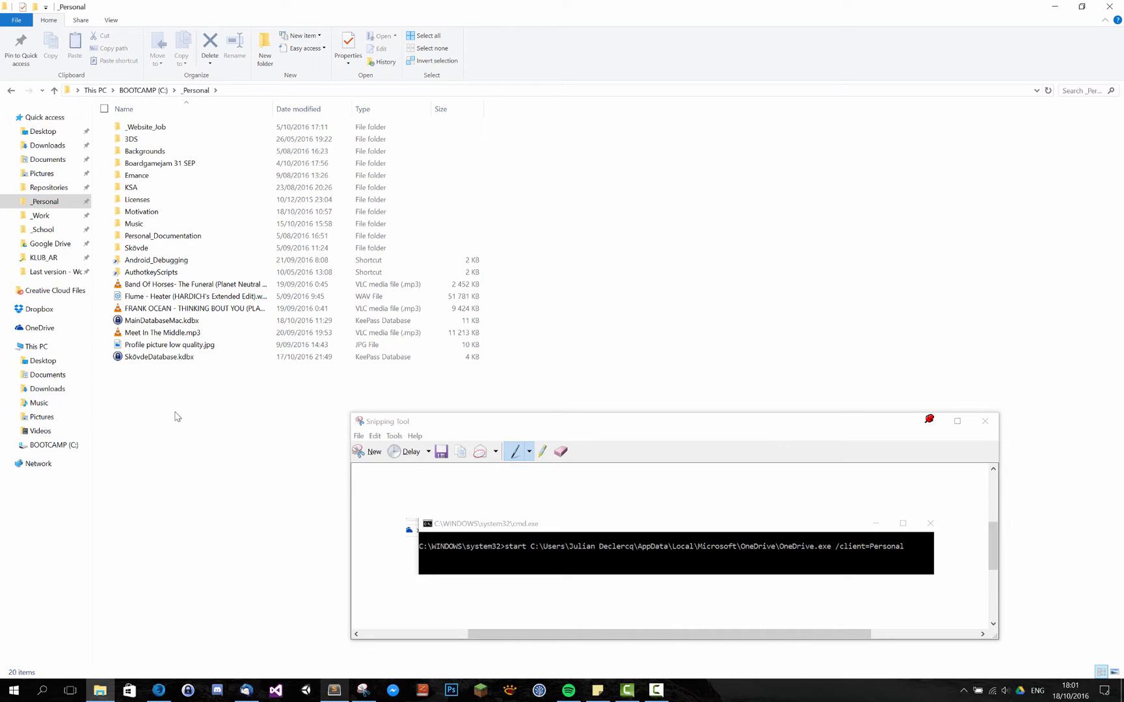
{"action": "left_click", "coordinate": [132, 137]}
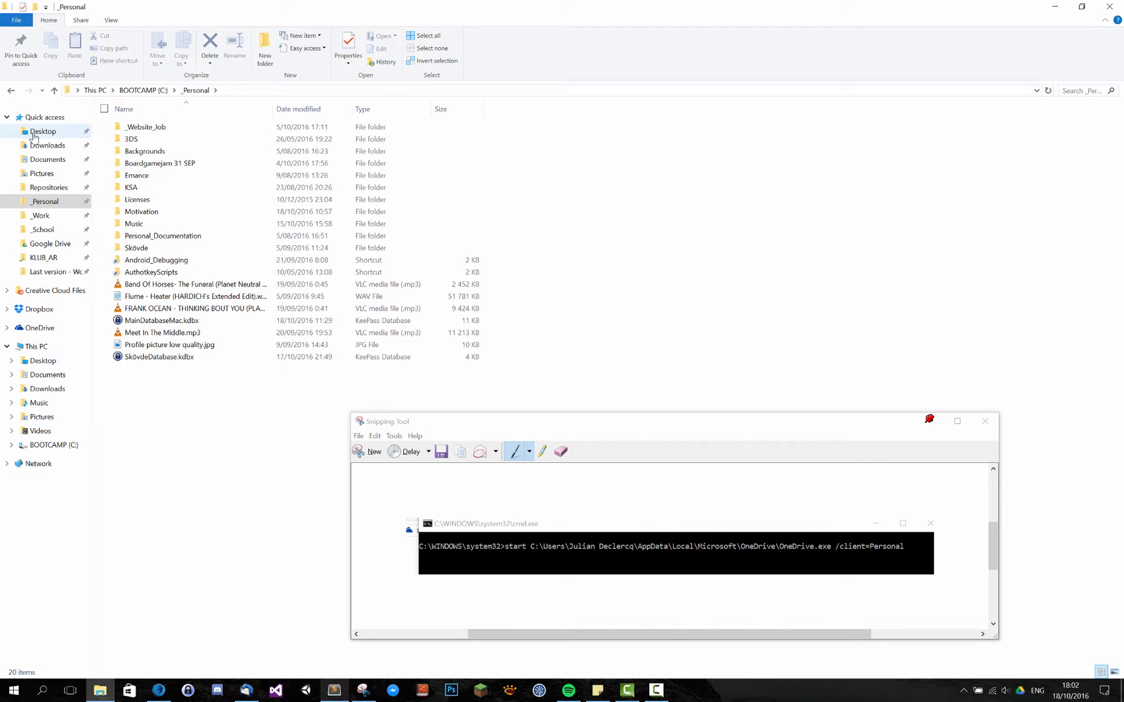
{"action": "mouse_move", "coordinate": [160, 411]}
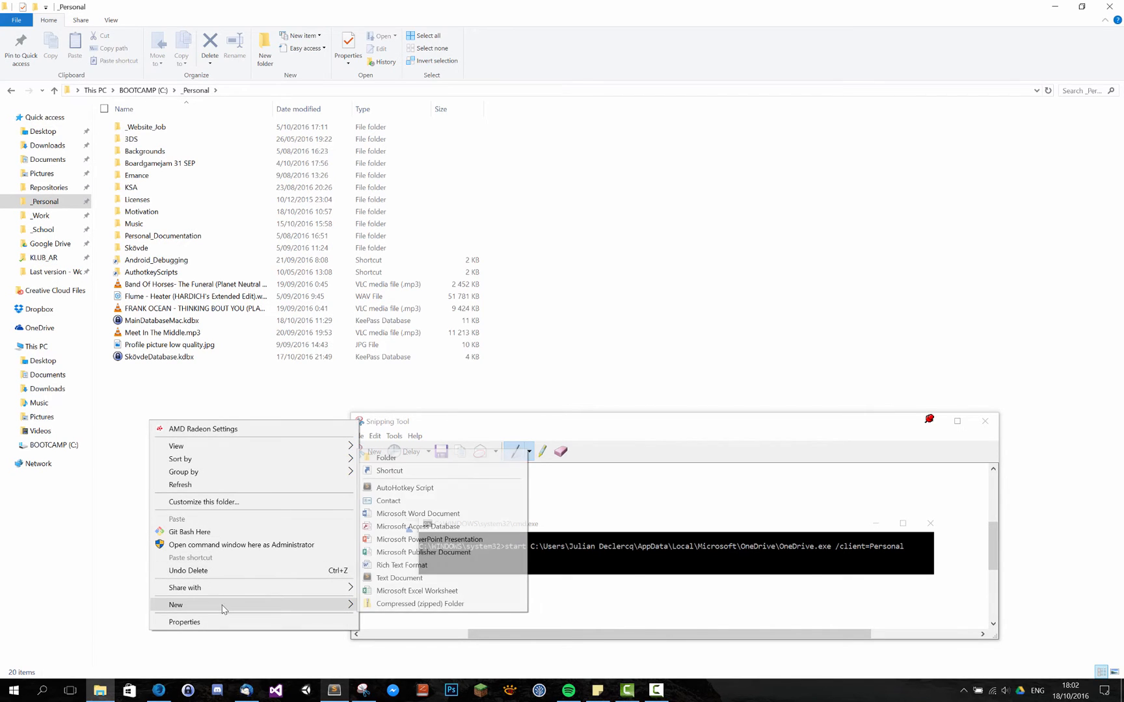
Step: Create a shortcut named OneDrive in _Personal targeting the local OneDrive.exe
{"action": "left_click", "coordinate": [389, 471]}
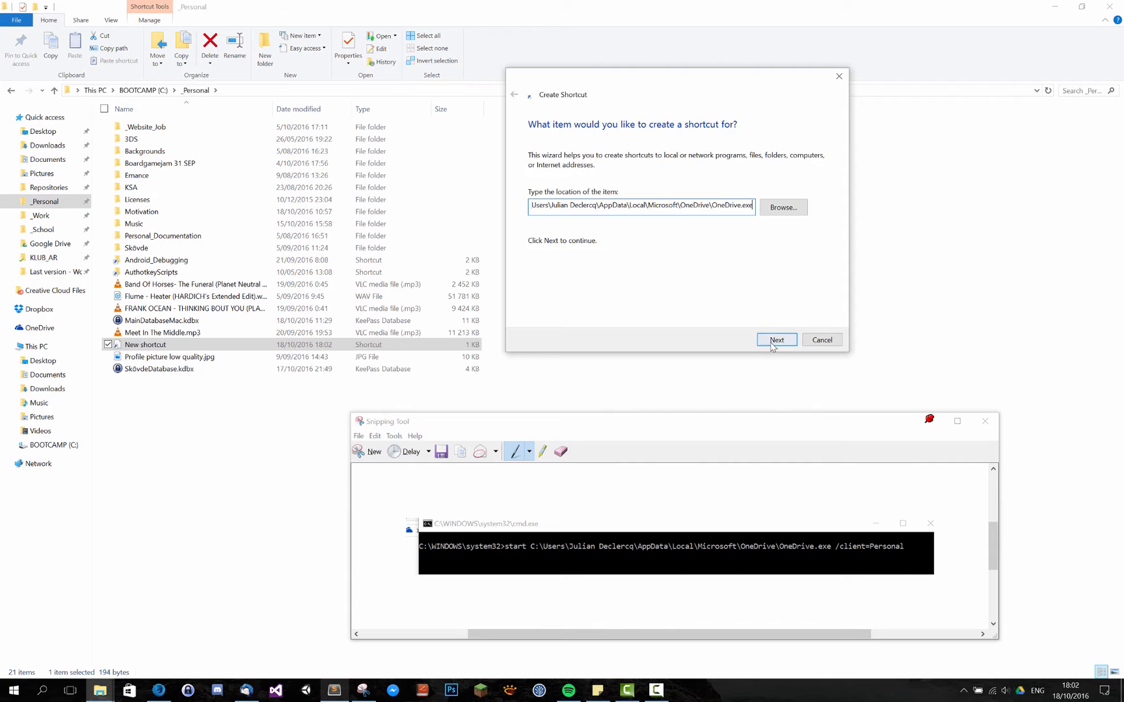
{"action": "left_click", "coordinate": [777, 339]}
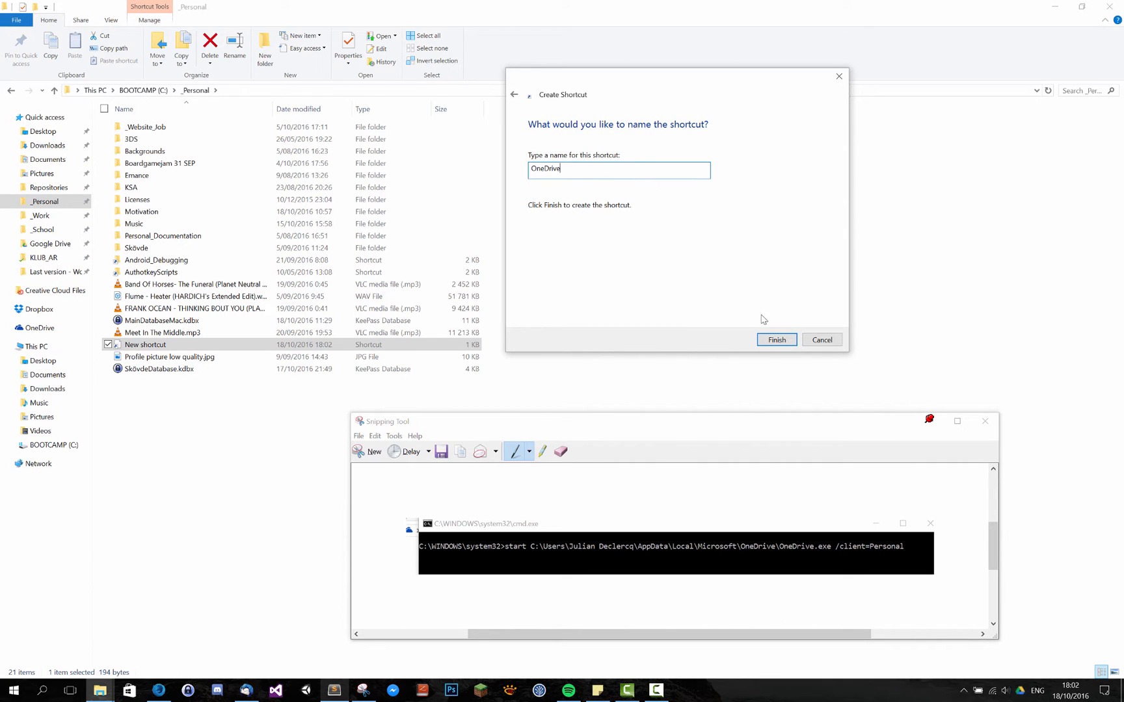
{"action": "left_click", "coordinate": [775, 340]}
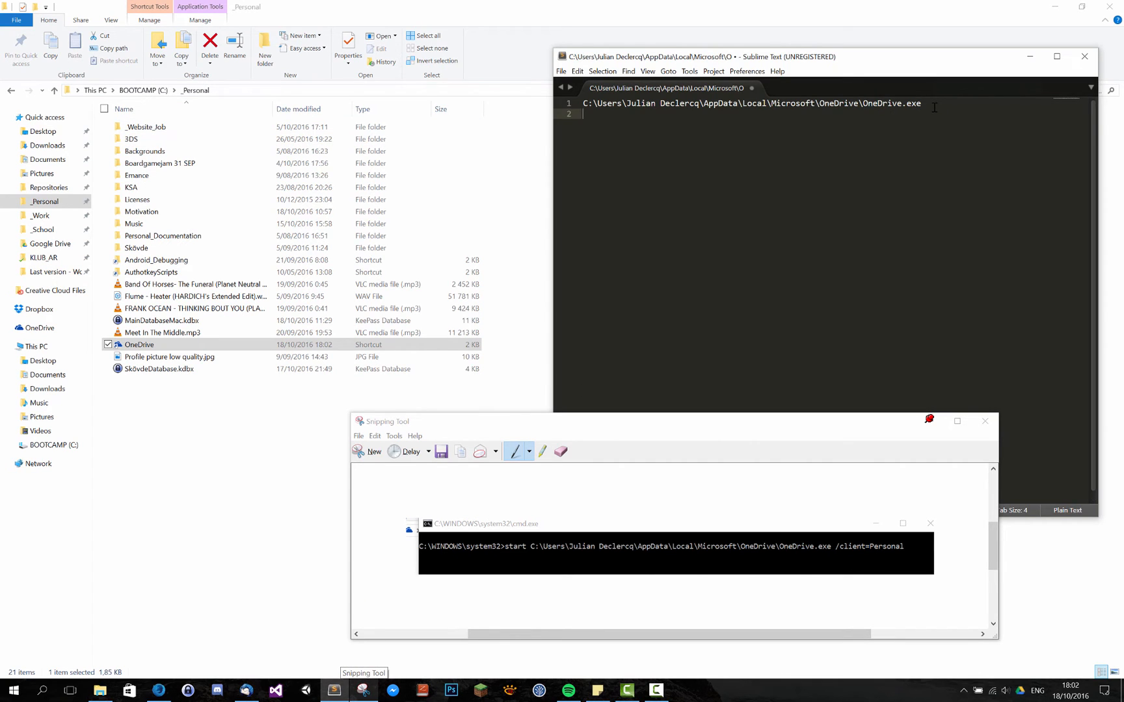
Step: Add C:\_Personal\OneDrive as a second line in Sublime Text and copy it
{"action": "type", "text": "C:\\_Personal\\O"}
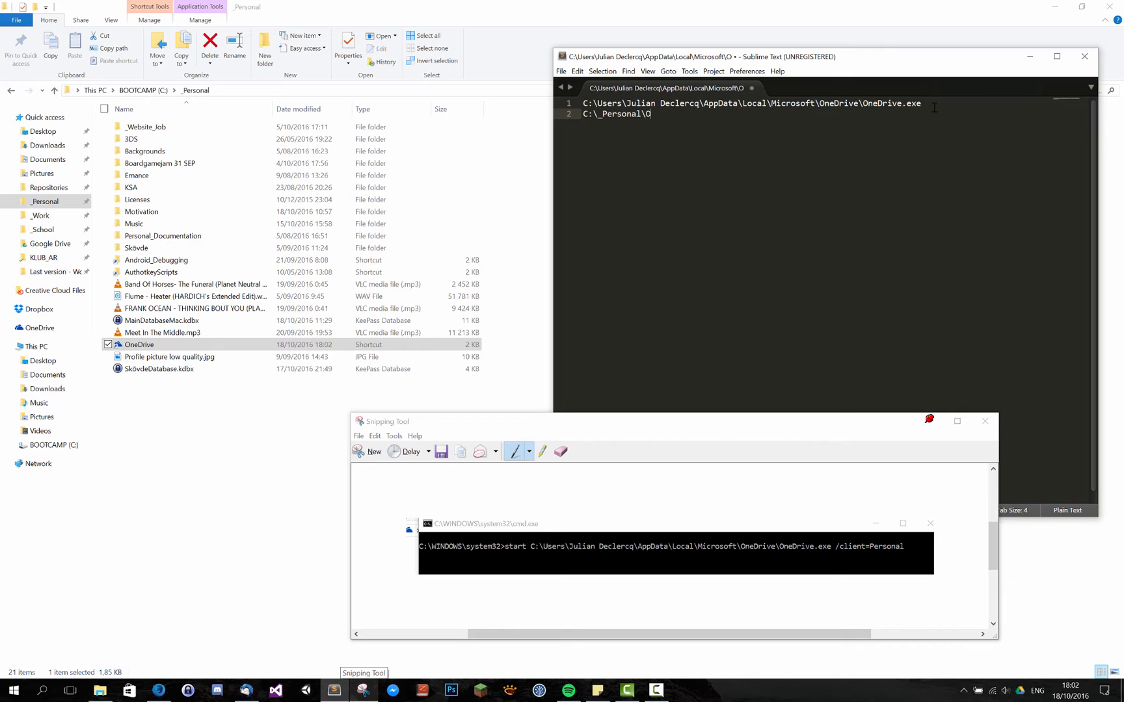
{"action": "type", "text": "neDriv"}
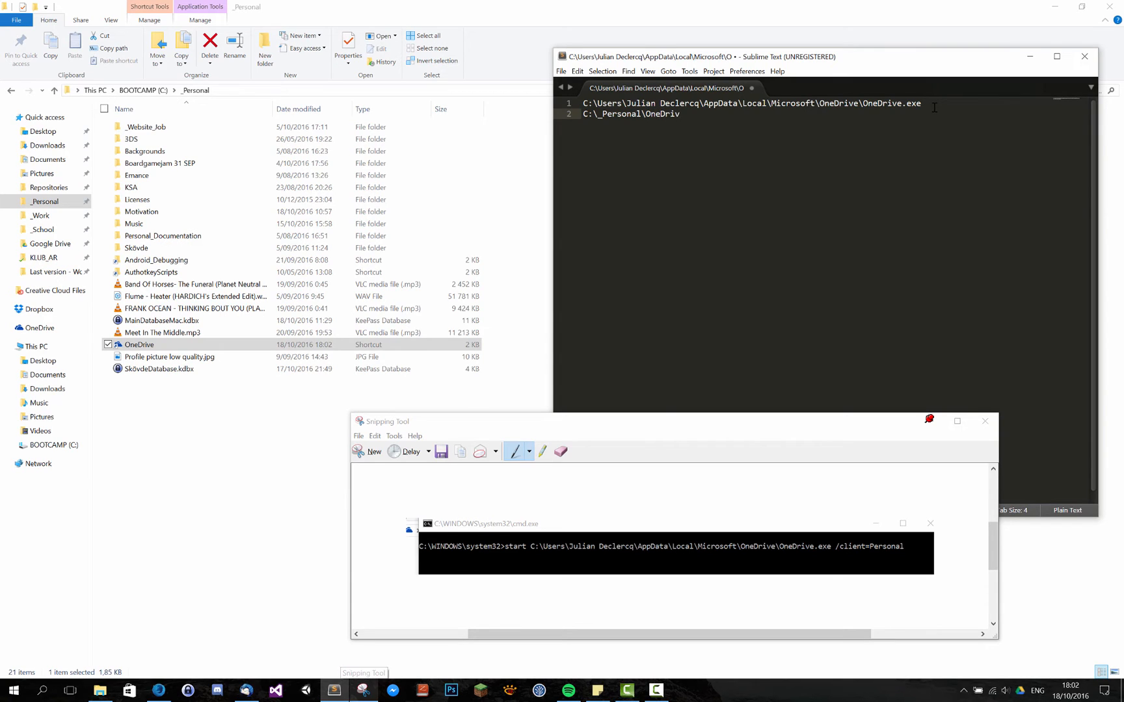
{"action": "type", "text": "e"}
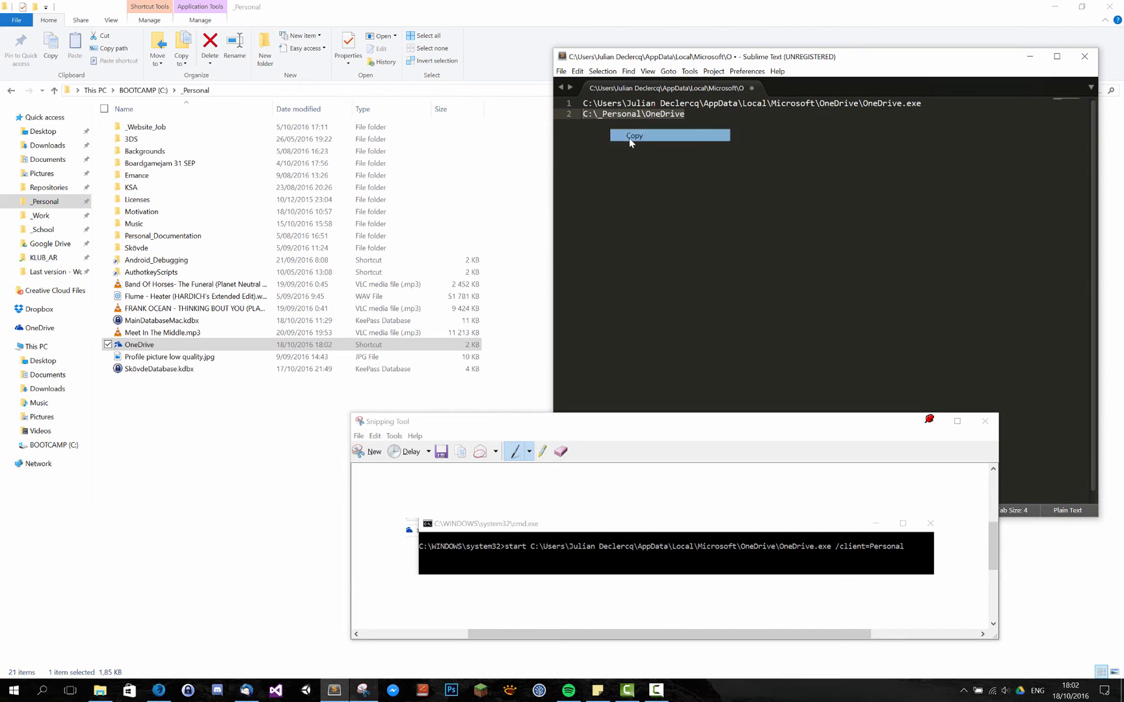
{"action": "left_click", "coordinate": [633, 135]}
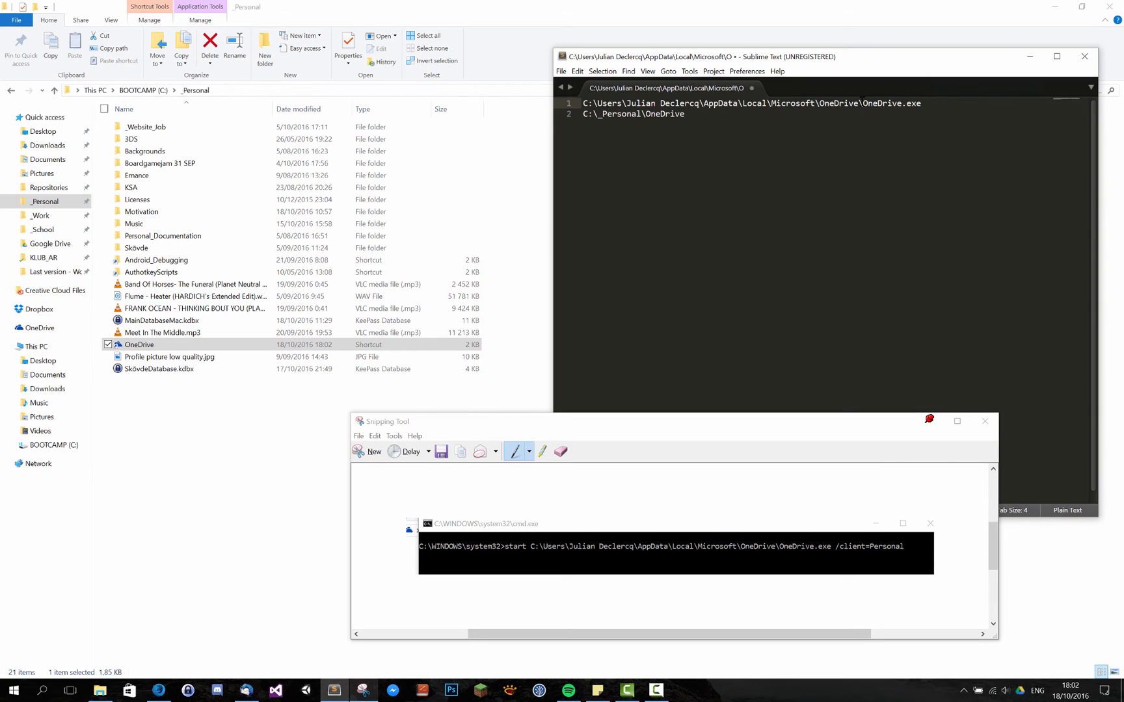
{"action": "double_click", "coordinate": [891, 102]}
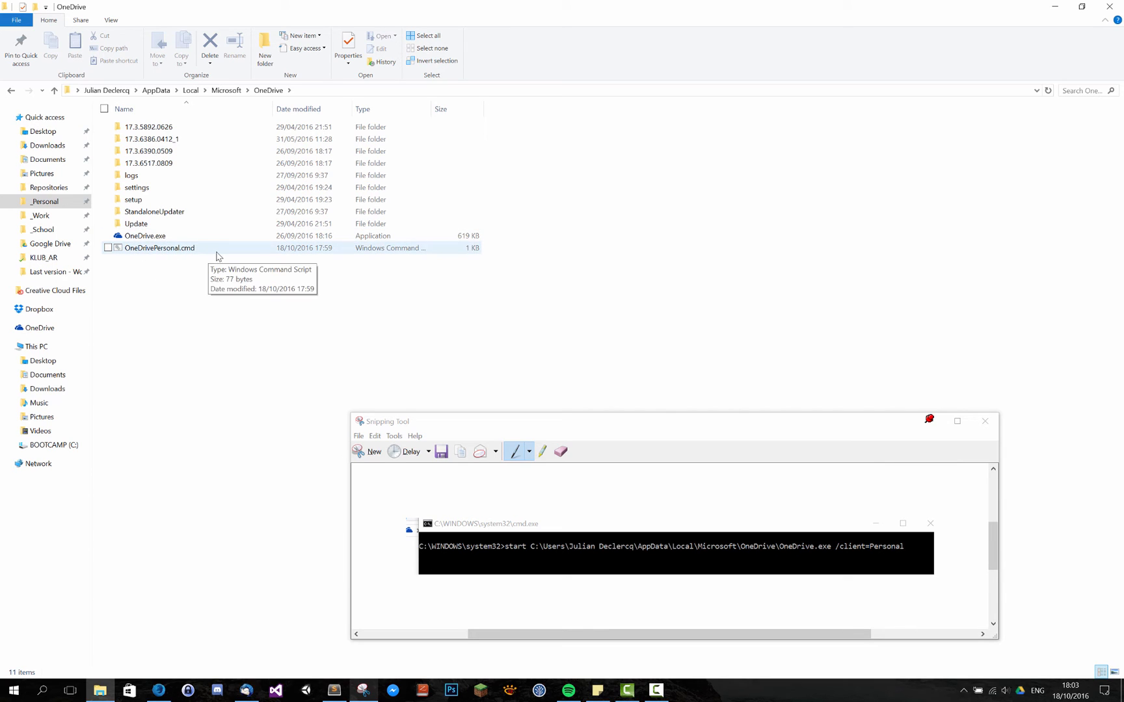
Step: Open OneDrivePersonal.cmd from the OneDrive folder in Notepad via Edit
{"action": "left_click", "coordinate": [159, 247]}
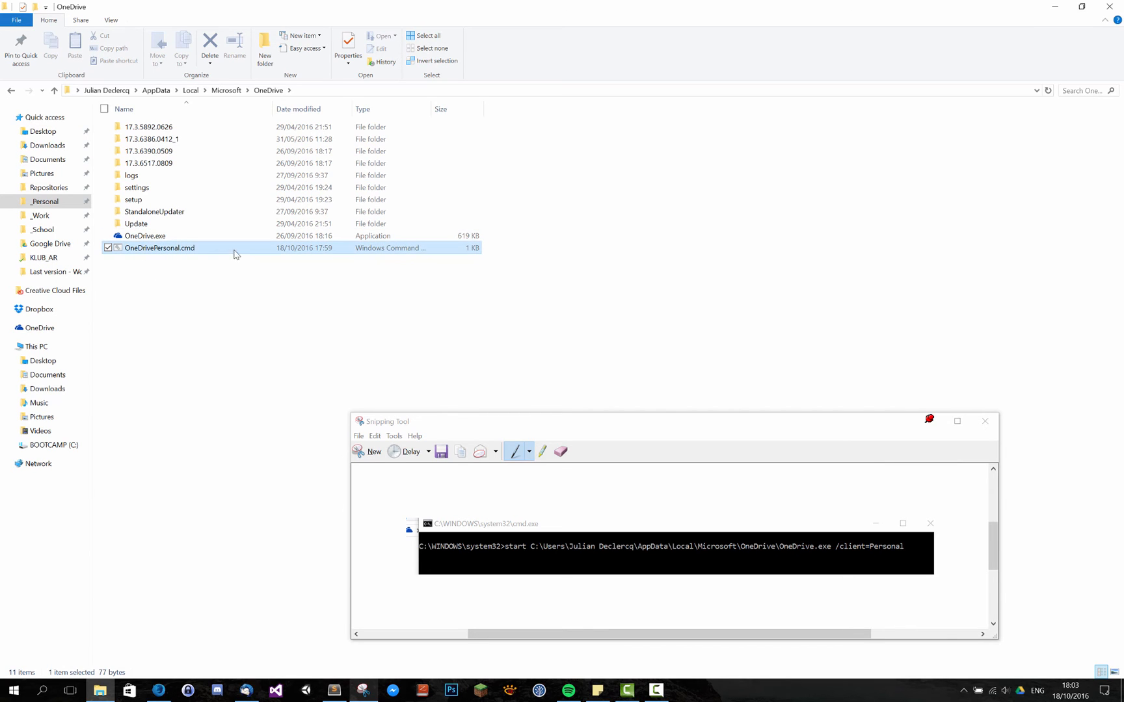
{"action": "right_click", "coordinate": [159, 247]}
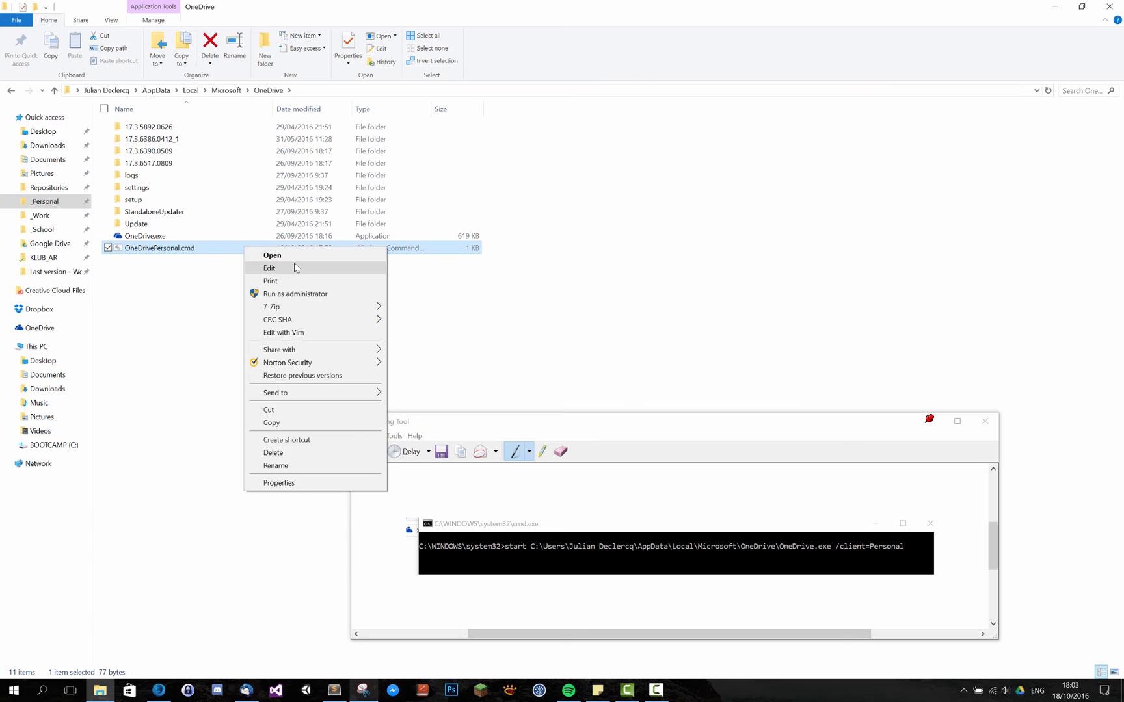
{"action": "left_click", "coordinate": [270, 268]}
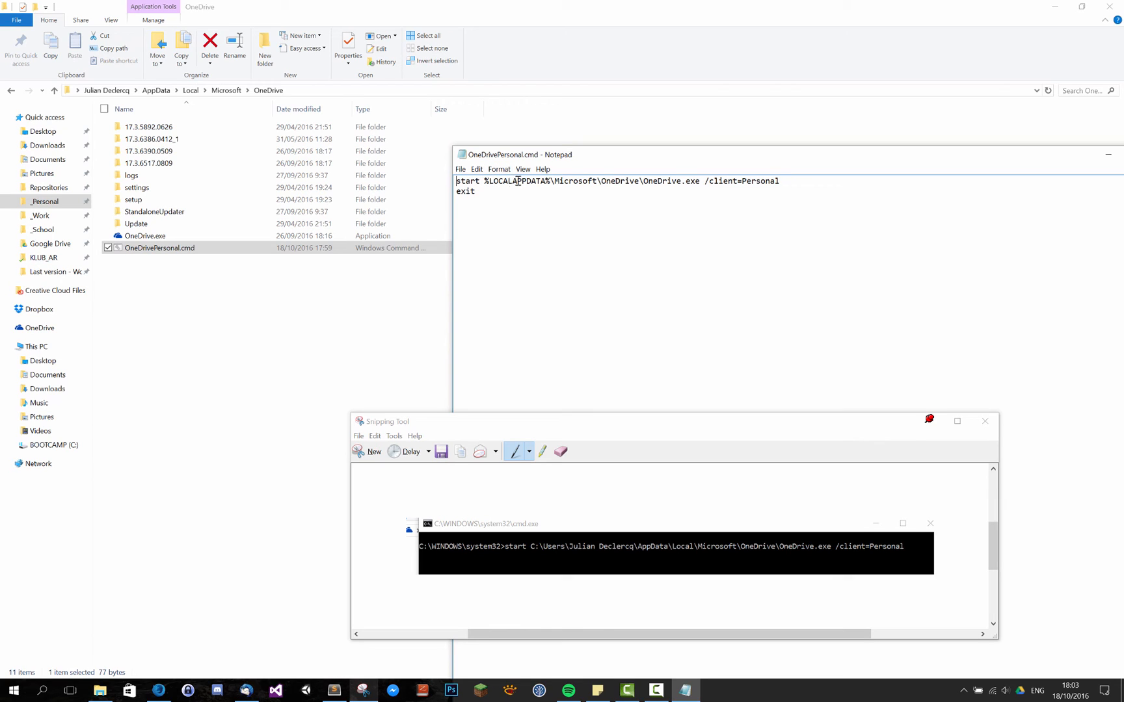
{"action": "mouse_move", "coordinate": [563, 191]}
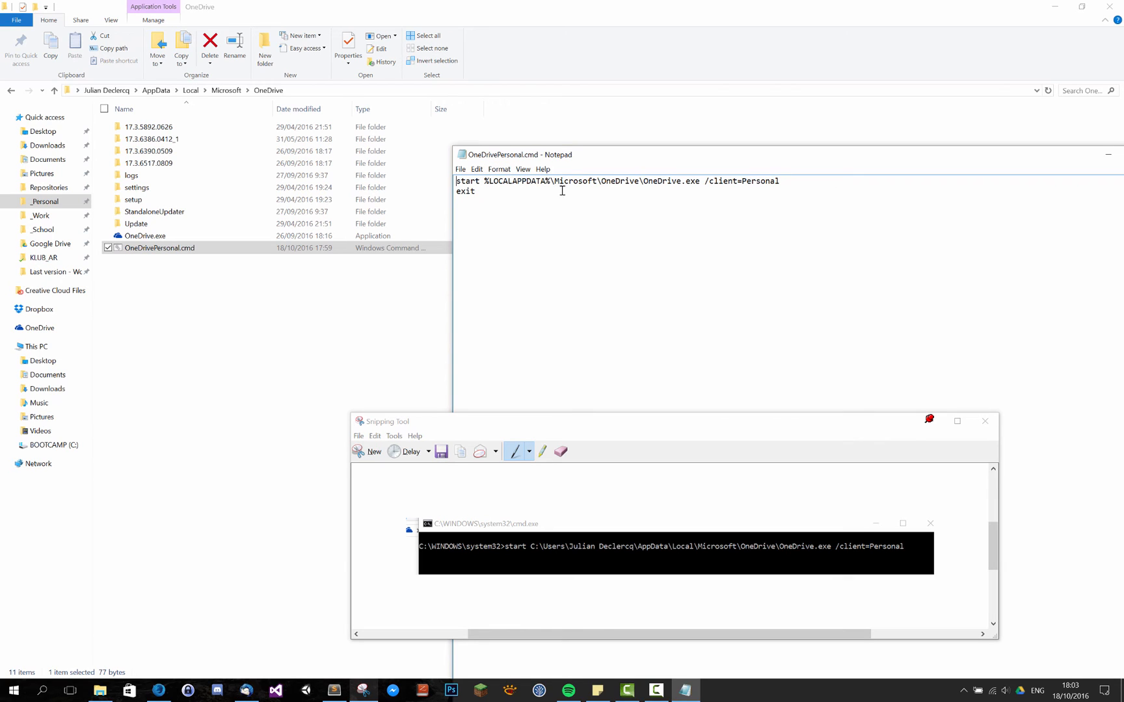
{"action": "mouse_move", "coordinate": [522, 165]}
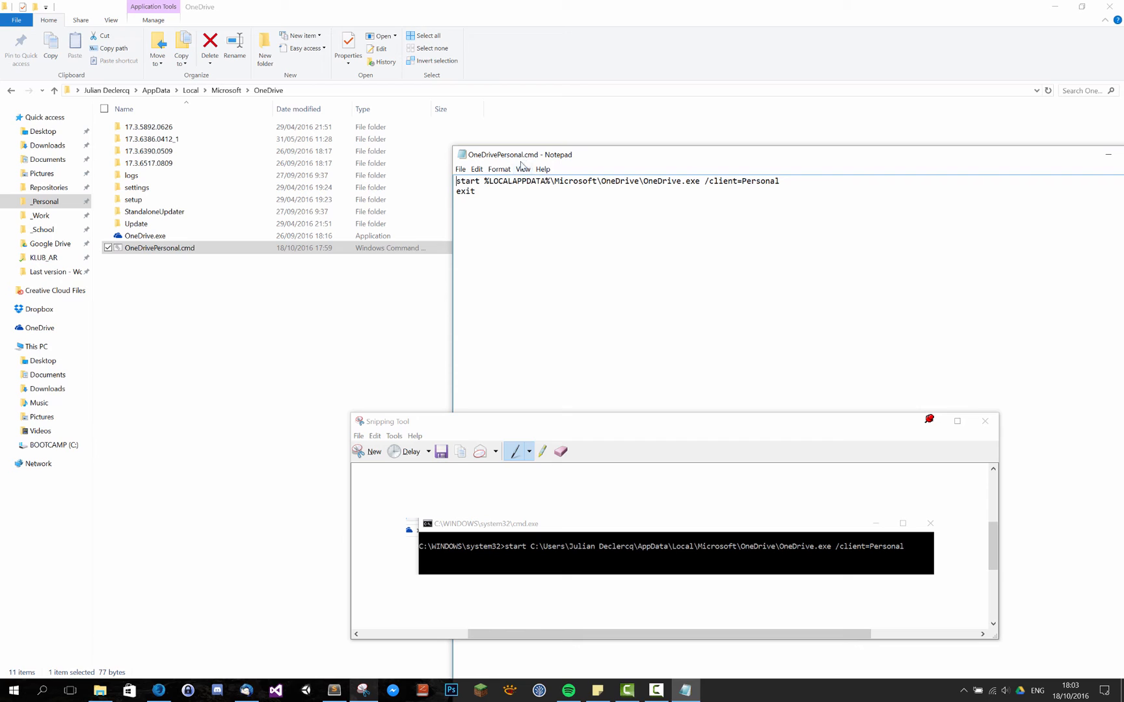
{"action": "mouse_move", "coordinate": [557, 203]}
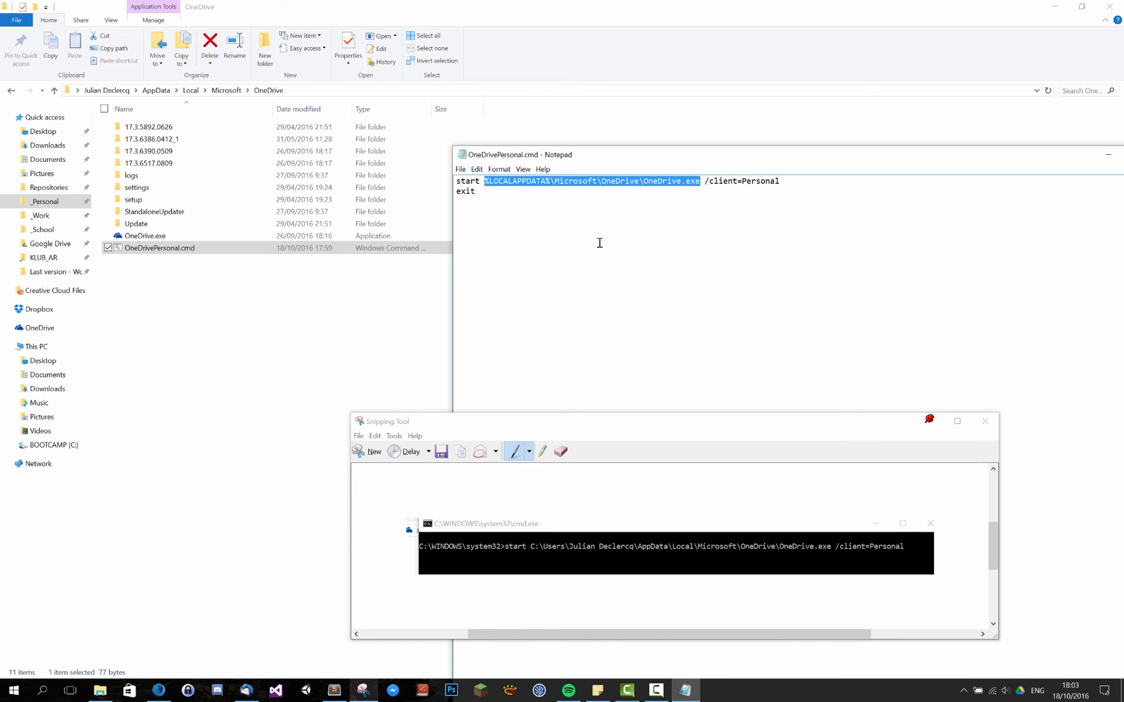
{"action": "mouse_move", "coordinate": [336, 672]}
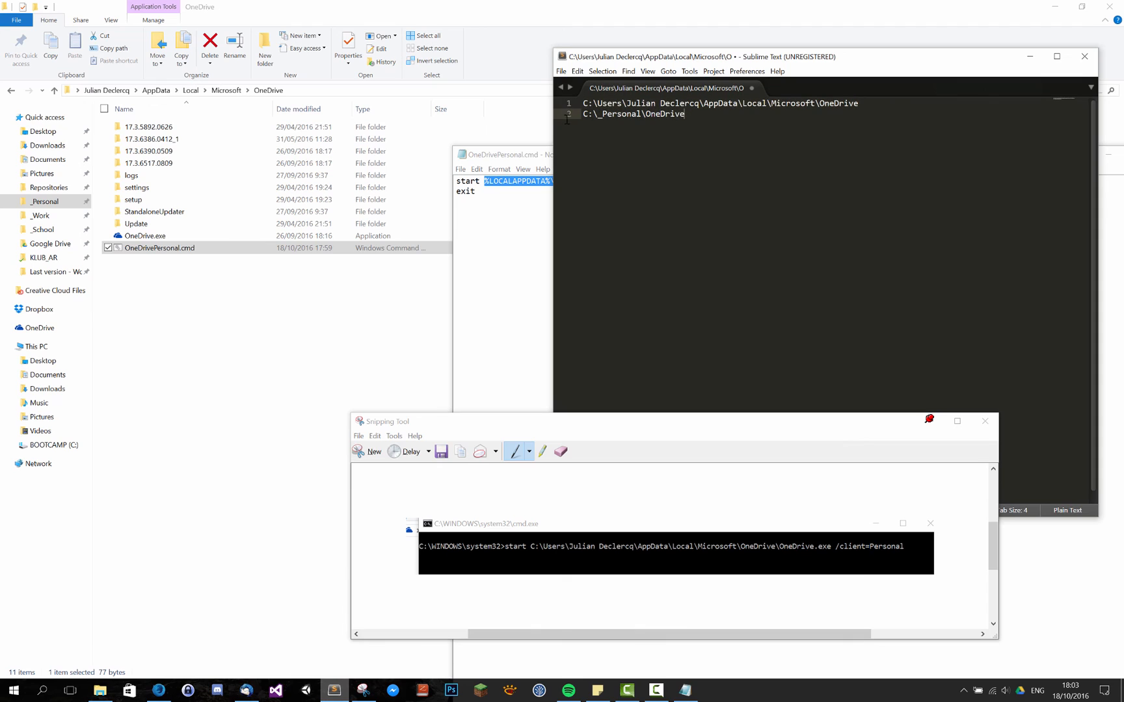
Step: Replace the %LOCALAPPDATA% path with C:\_Personal\OneDrive, keeping /client=Personal, and save the script
{"action": "right_click", "coordinate": [634, 113]}
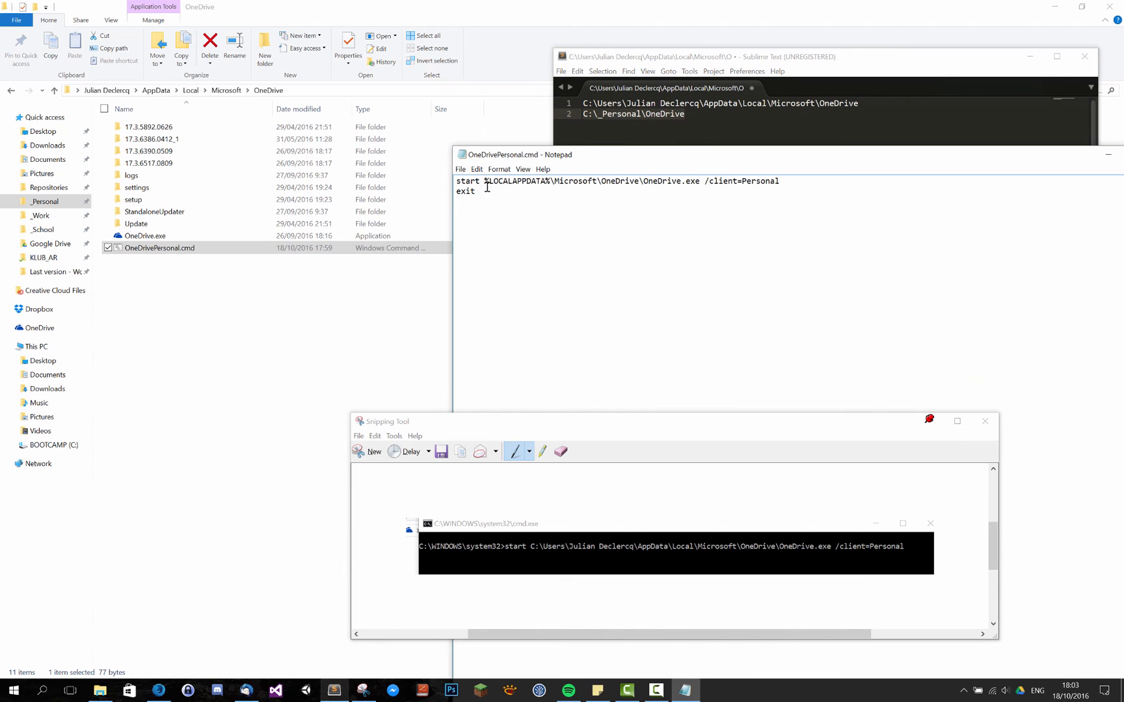
{"action": "left_click_drag", "start_coordinate": [484, 181], "coordinate": [702, 181]}
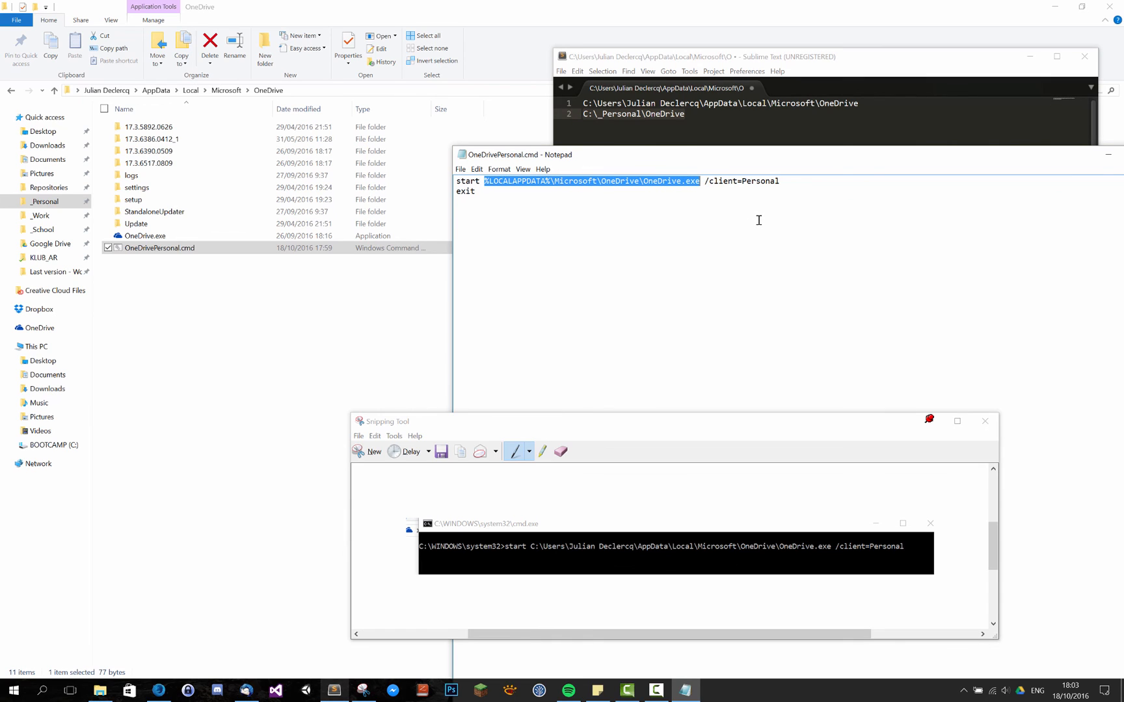
{"action": "type", "text": "C:\\_Personal\\OneDrive"}
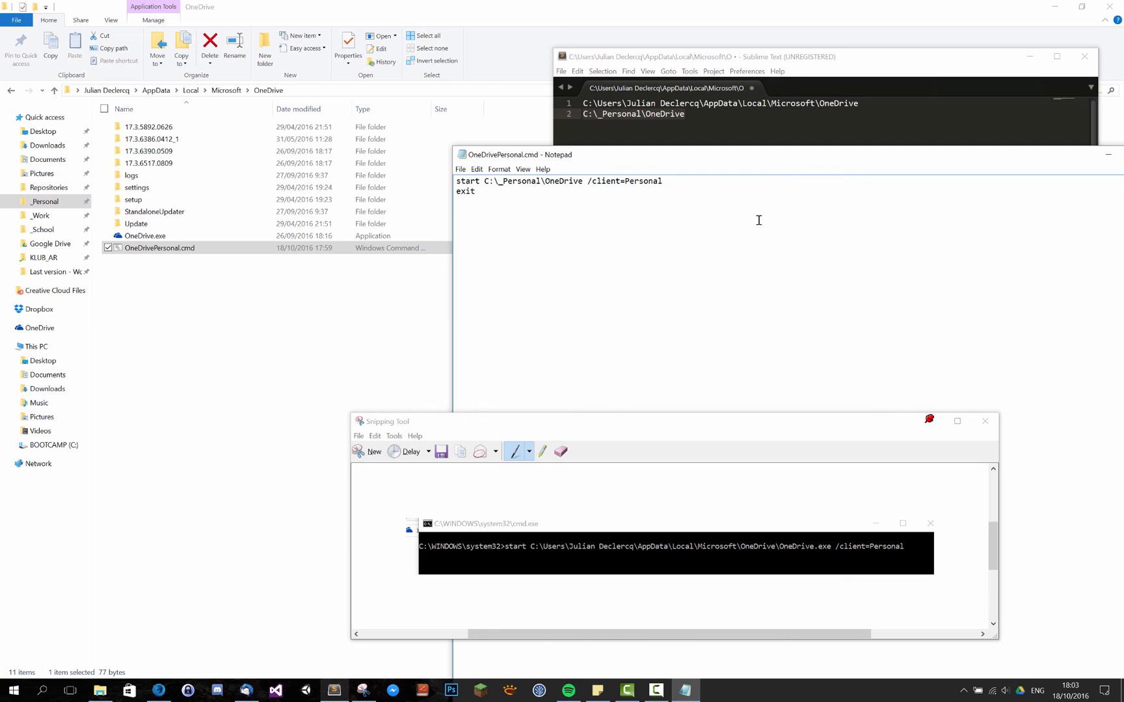
{"action": "left_click", "coordinate": [459, 170]}
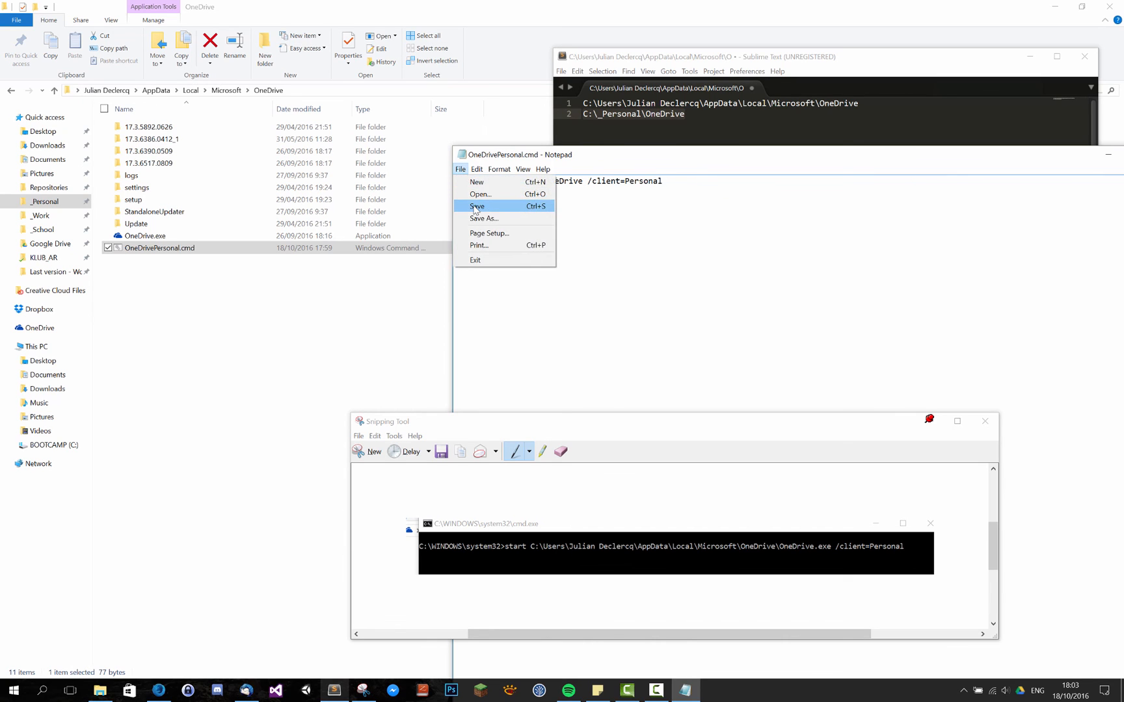
{"action": "left_click", "coordinate": [476, 207]}
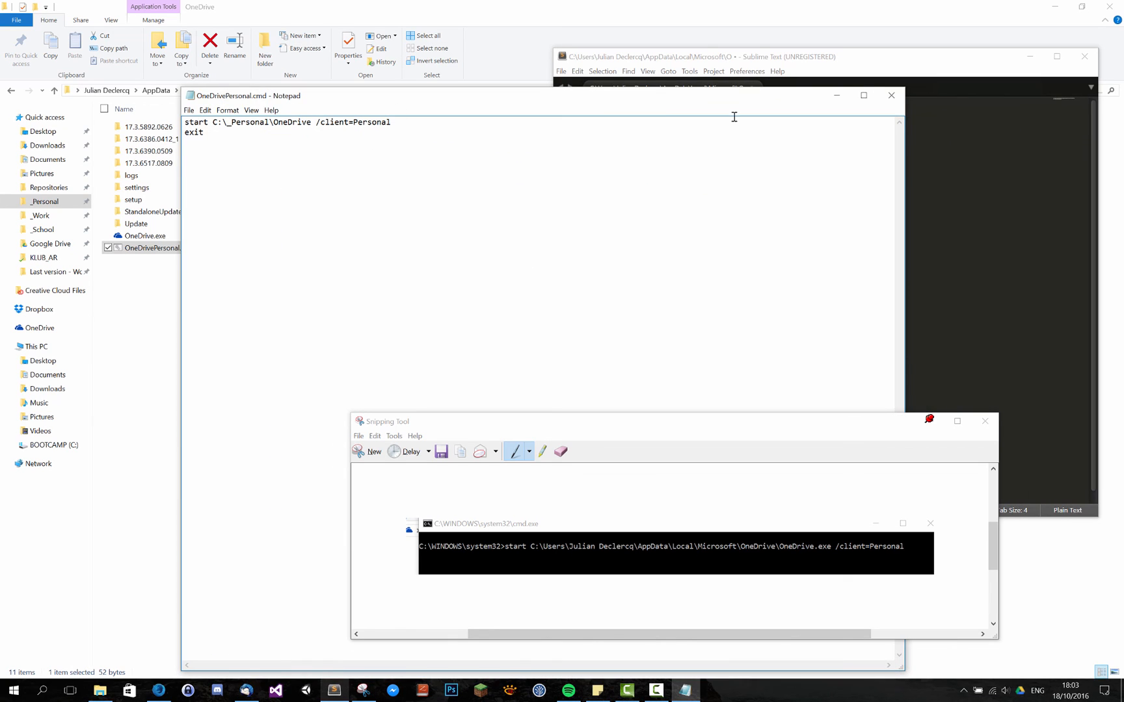